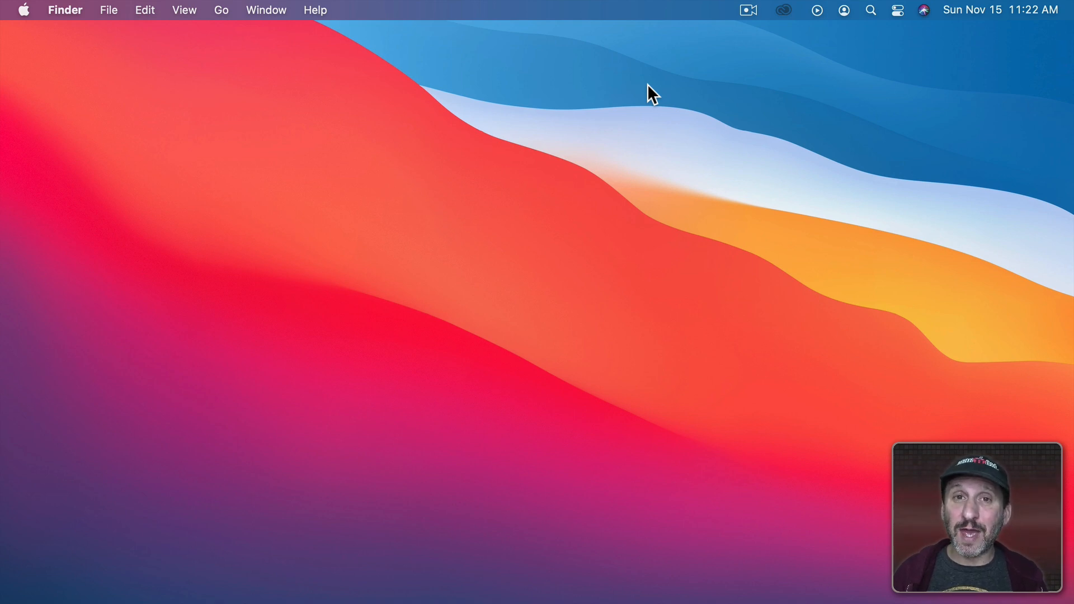
mouse_move(1004, 47)
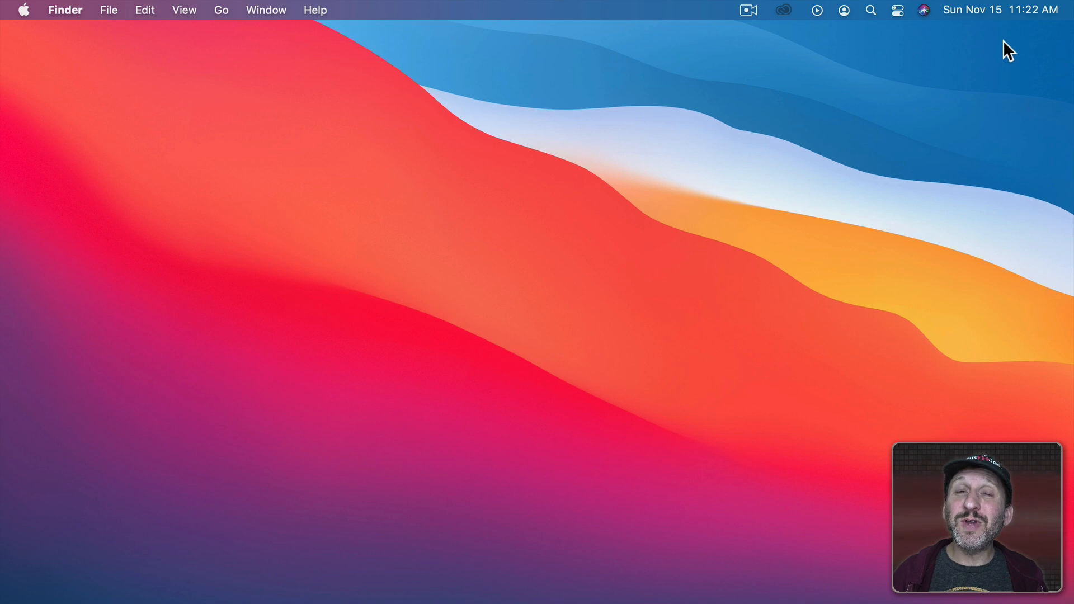
mouse_move(1019, 16)
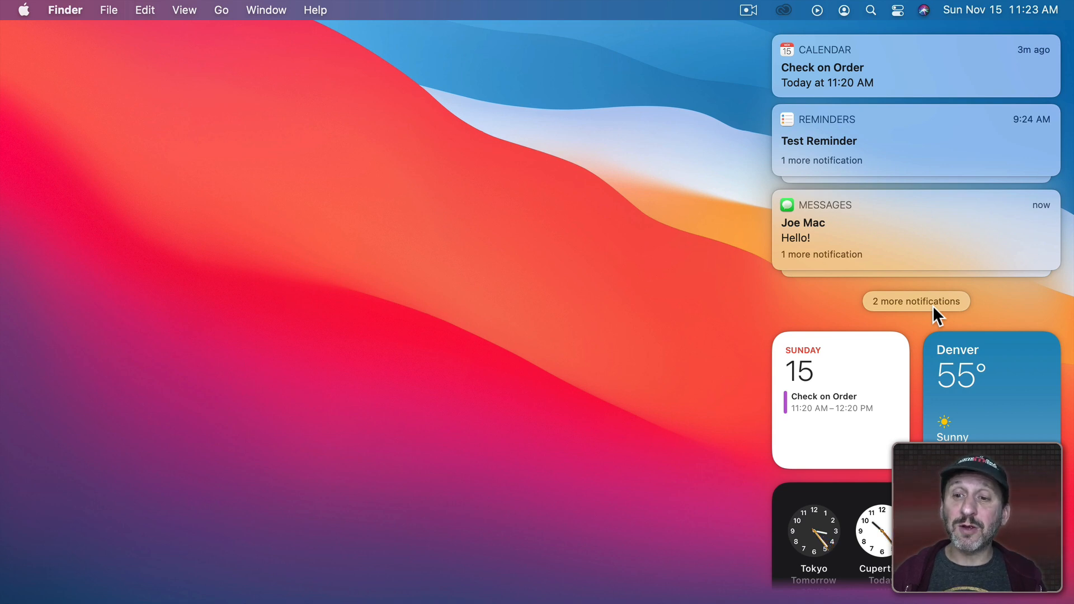
mouse_move(844, 74)
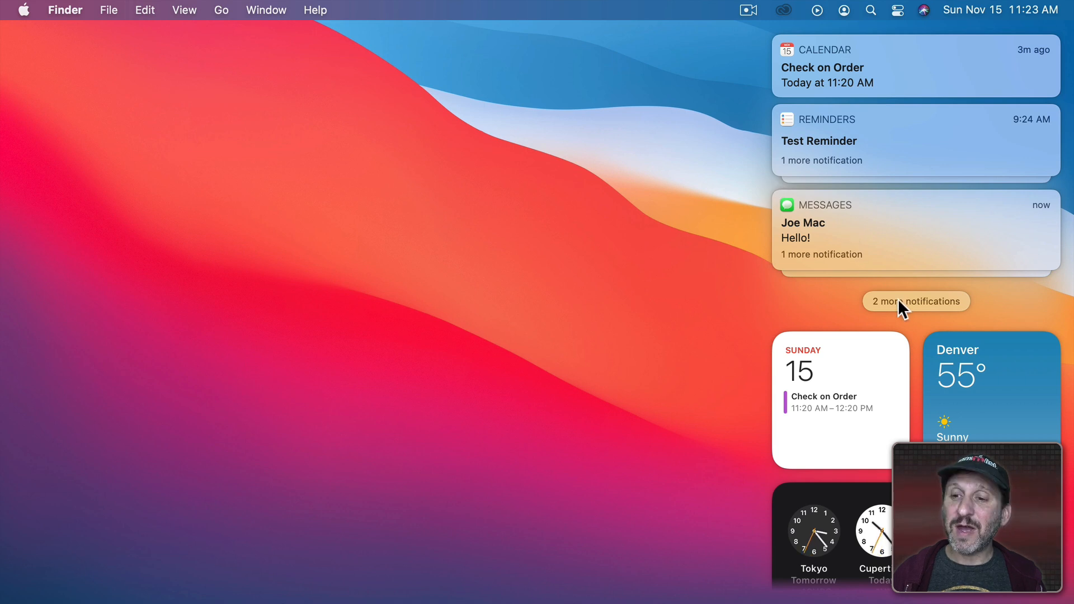
click(915, 301)
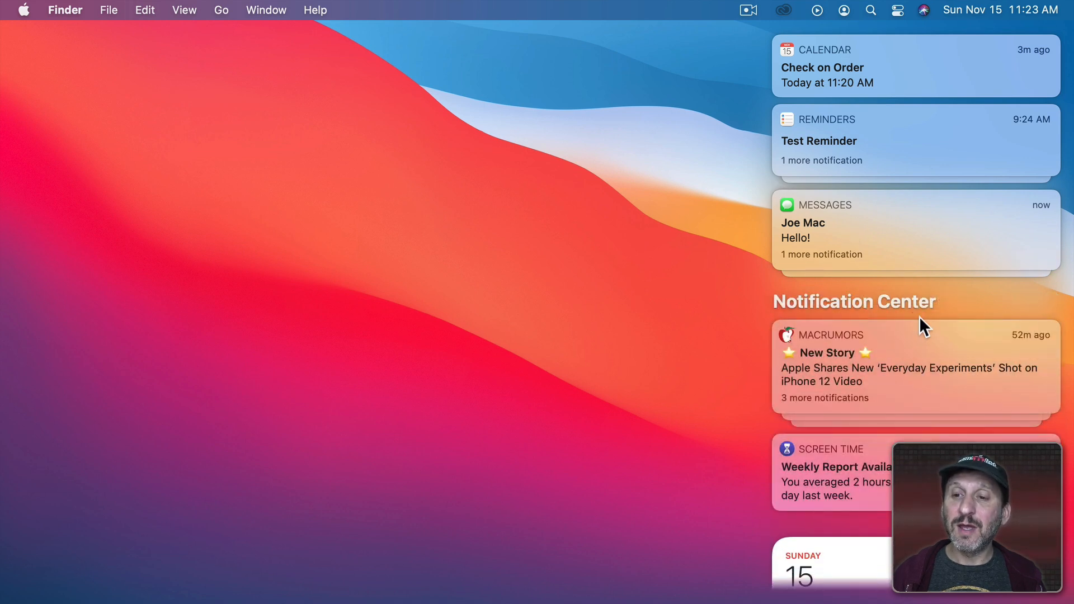
mouse_move(847, 458)
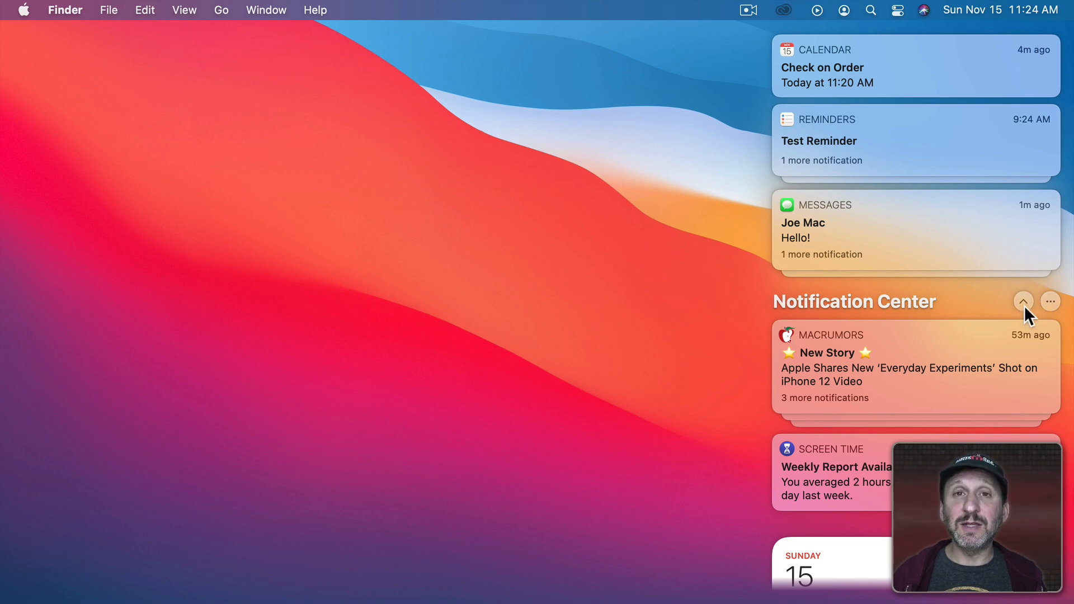
click(1025, 301)
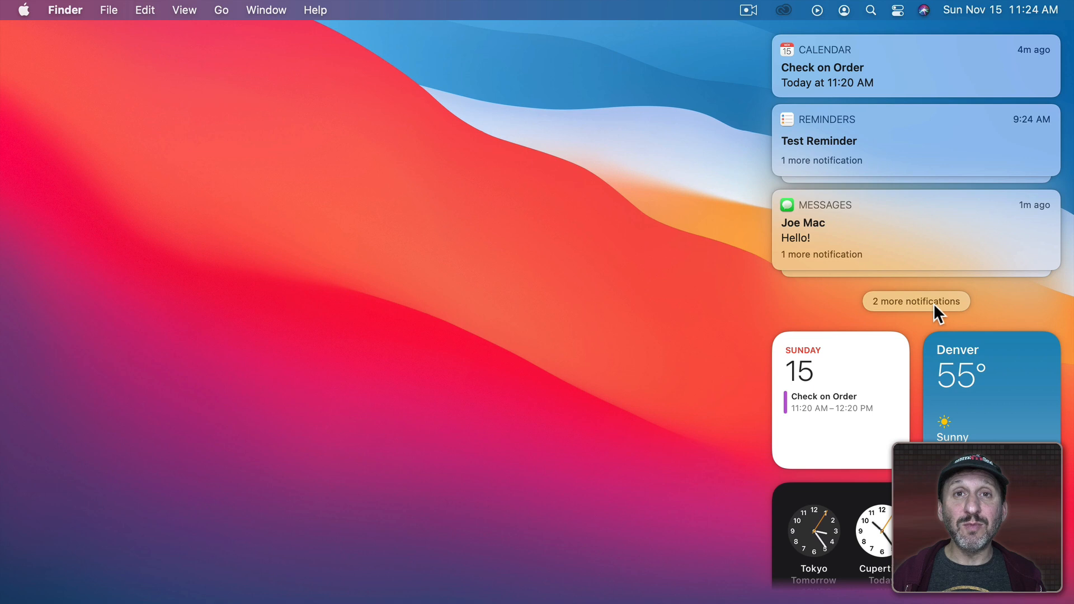
mouse_move(881, 212)
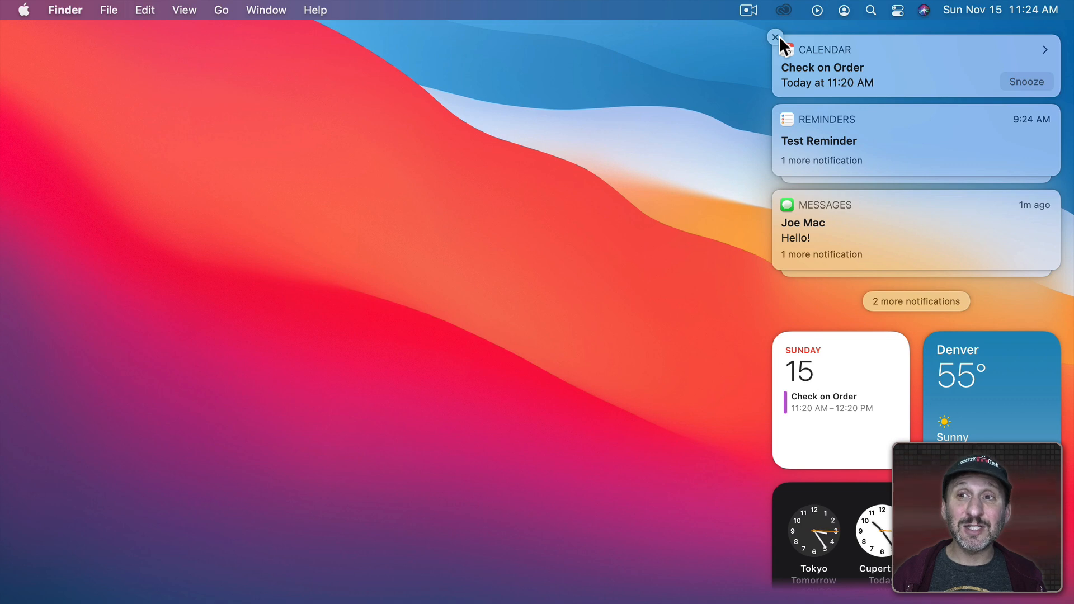
mouse_move(1025, 81)
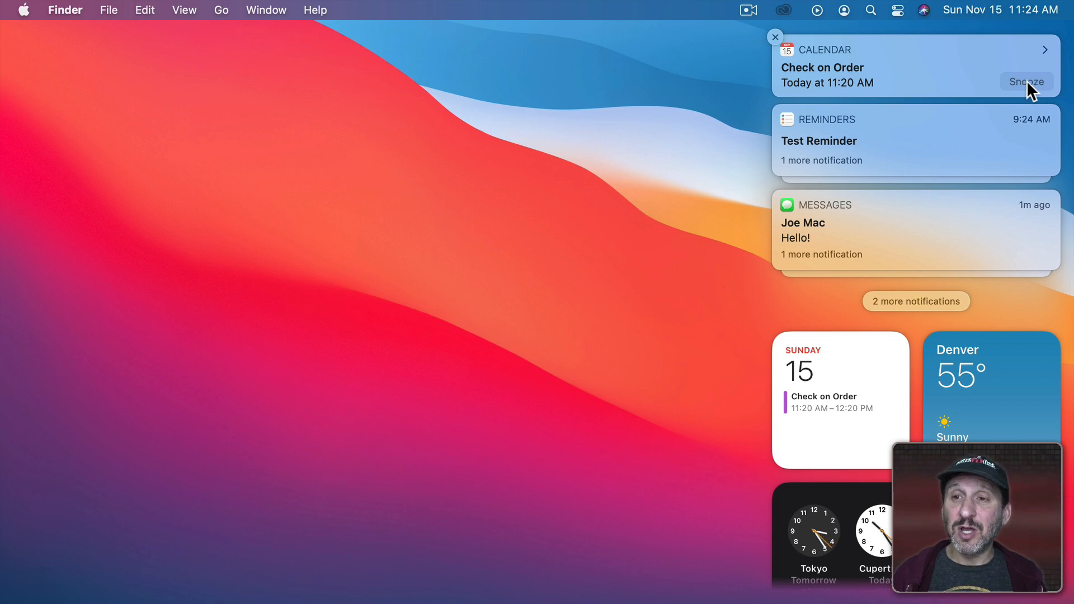
click(1025, 80)
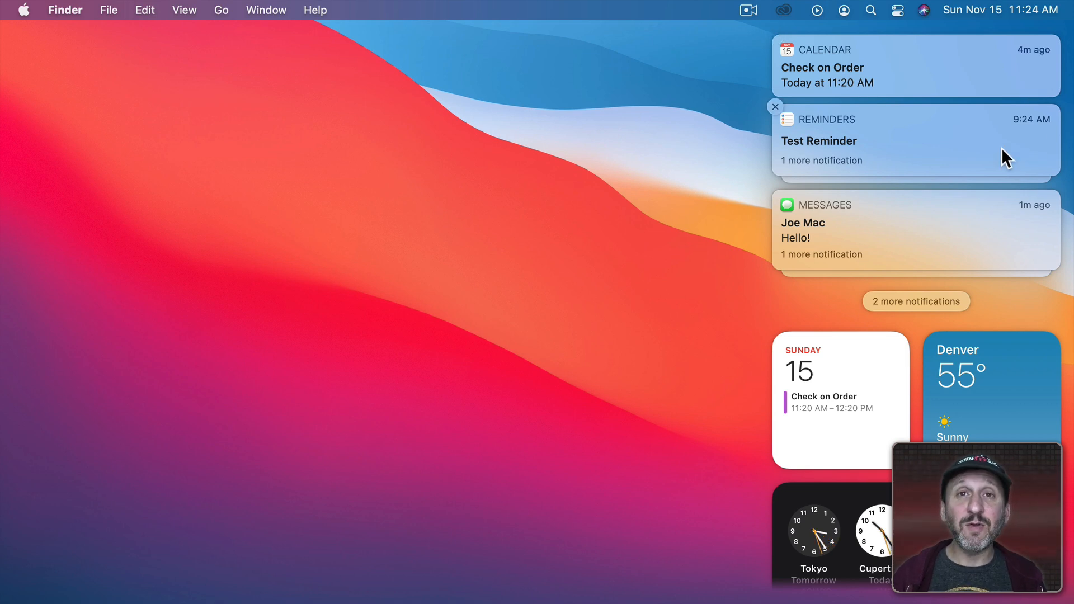
mouse_move(921, 146)
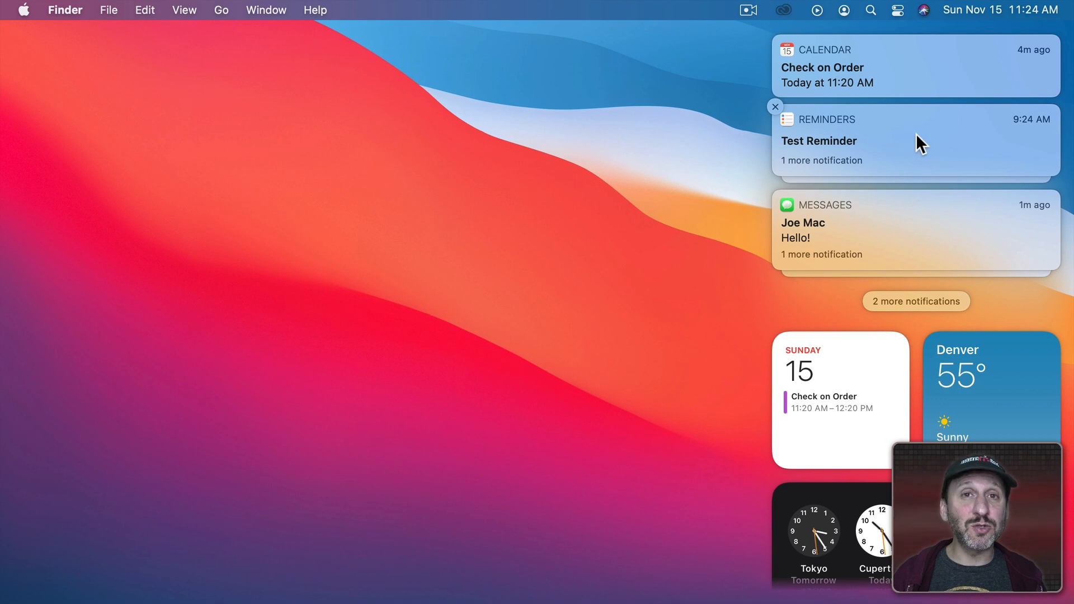
click(822, 161)
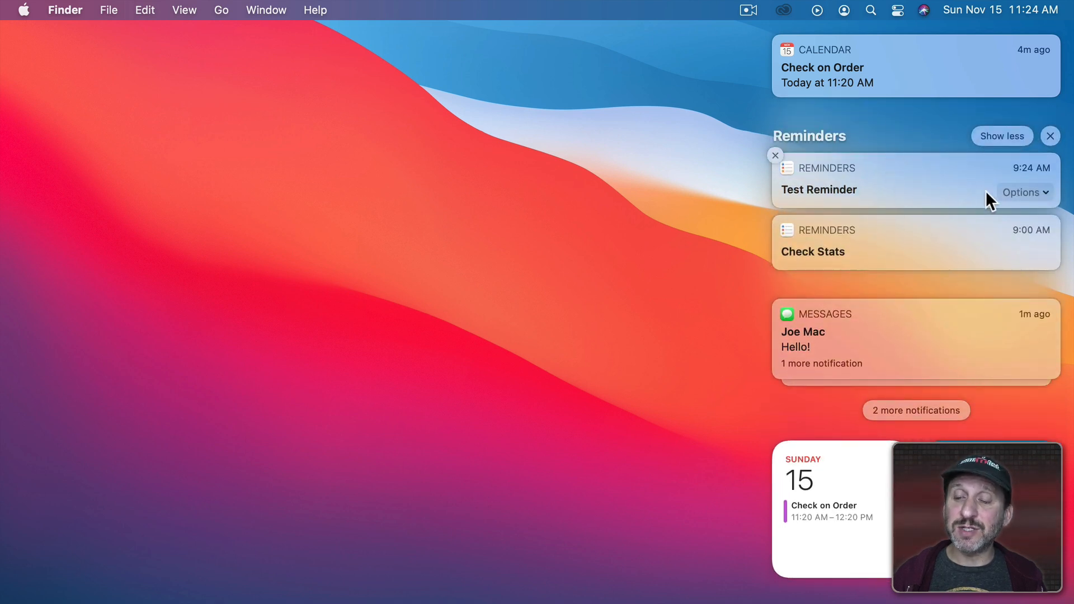
mouse_move(1041, 201)
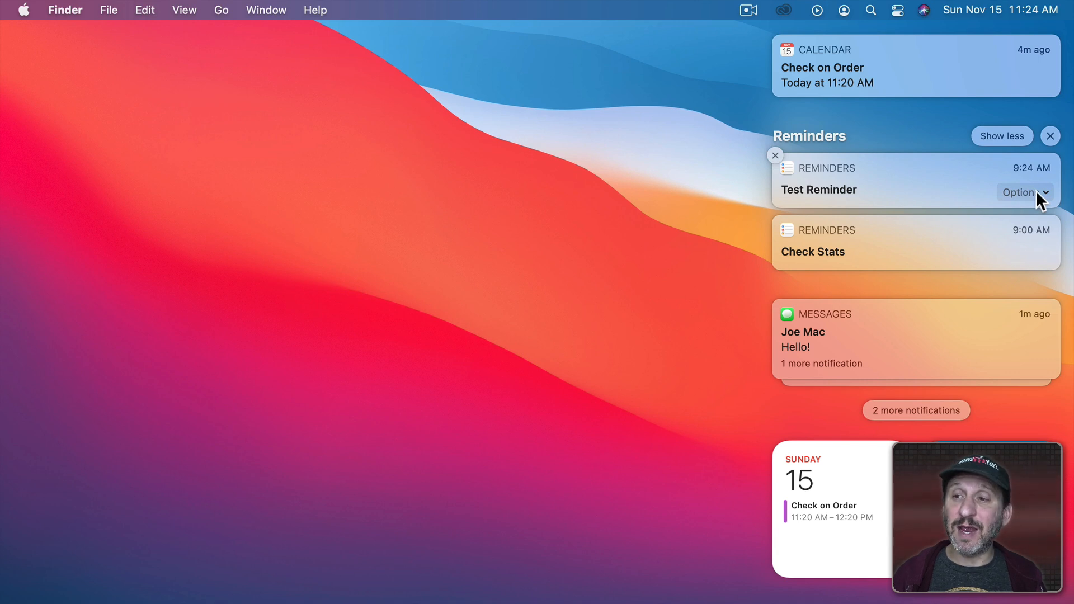
click(1026, 191)
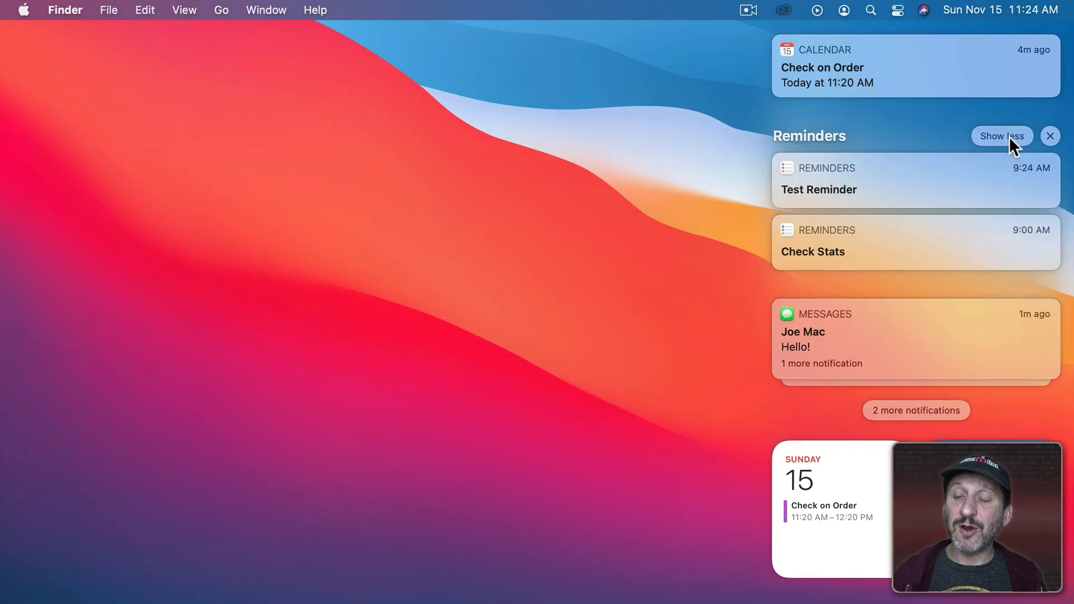
click(1001, 135)
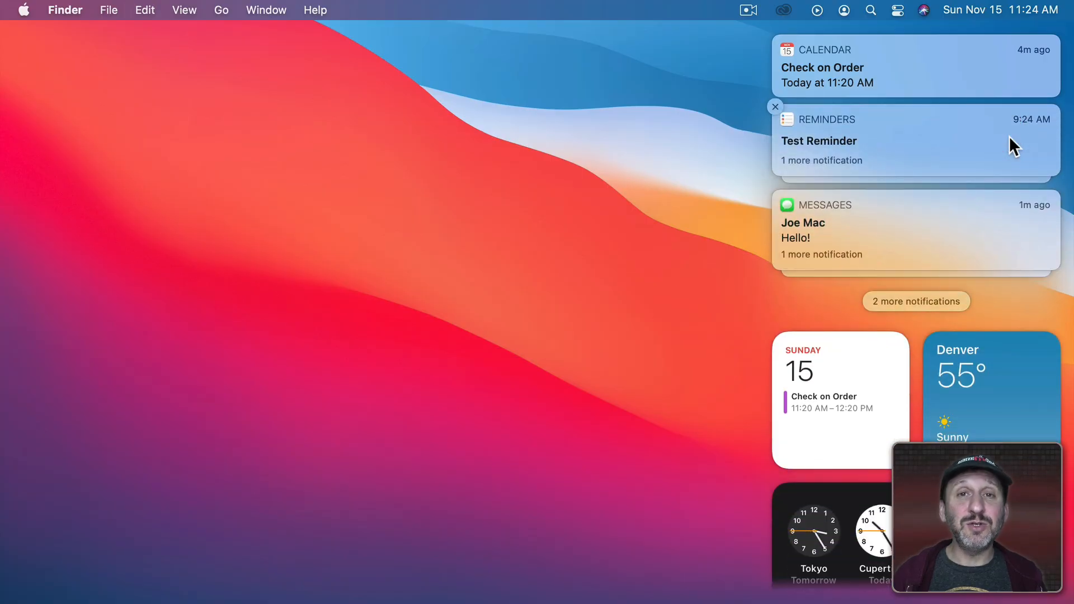
mouse_move(884, 147)
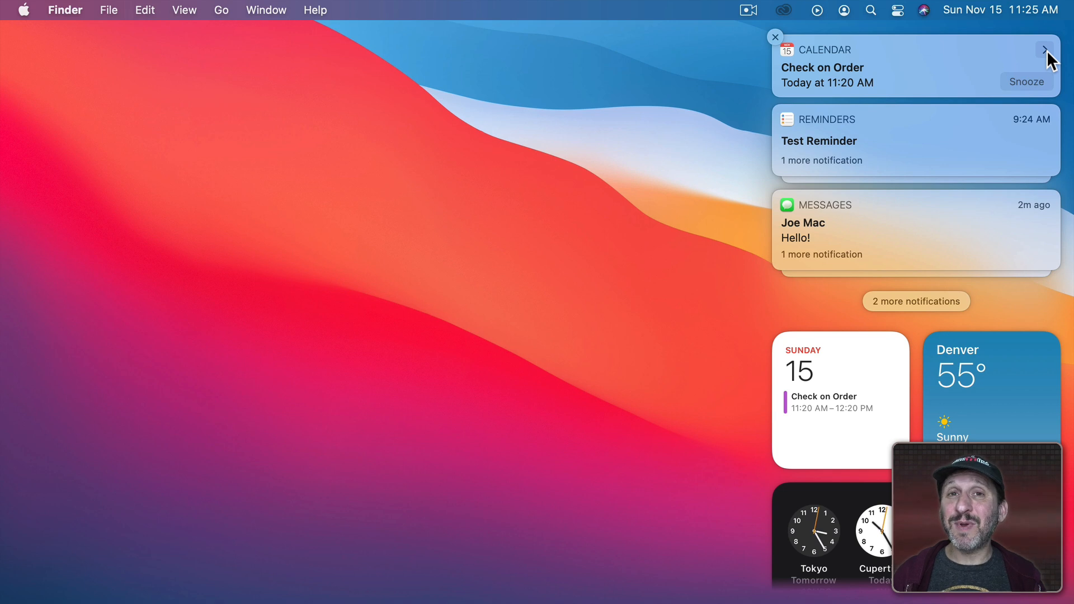
Review the Calendar notification's Deliver Quietly/Turn Off options, then expand the Messages stack into separate Hello! messages.
click(1042, 49)
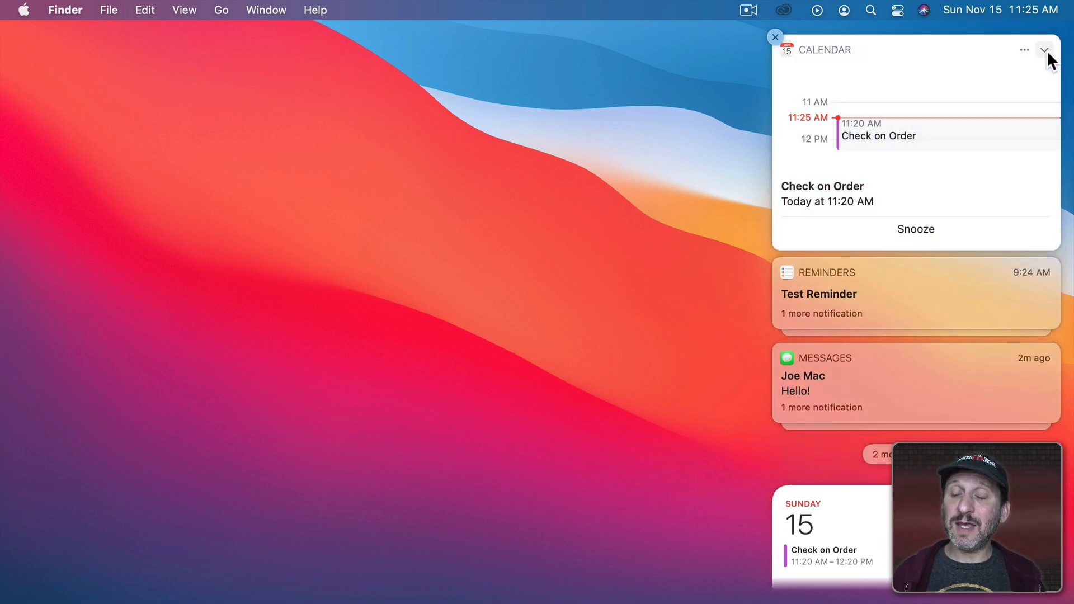
mouse_move(862, 196)
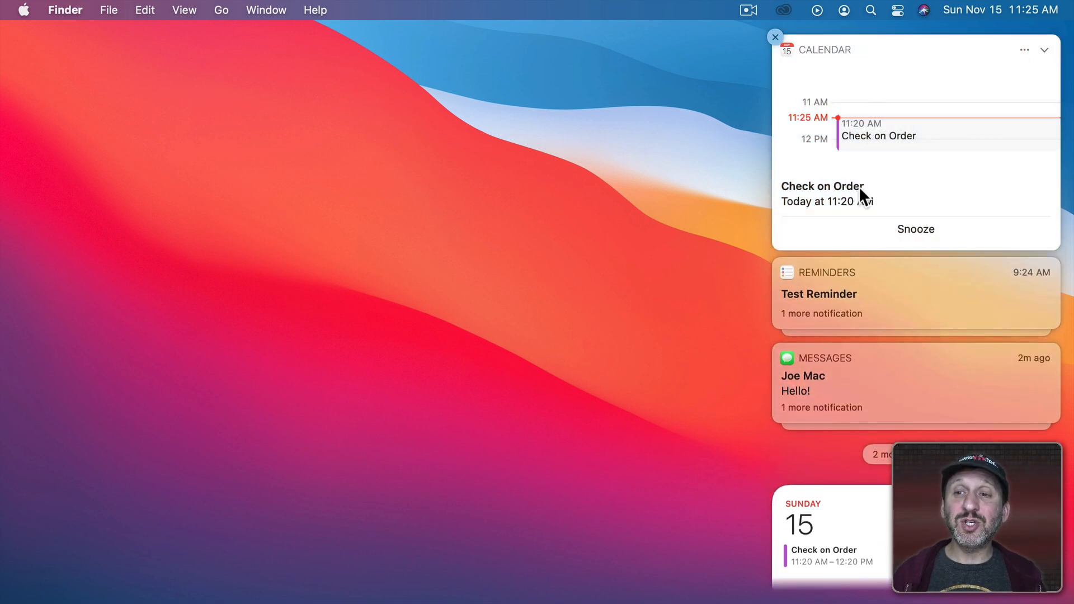
mouse_move(1024, 53)
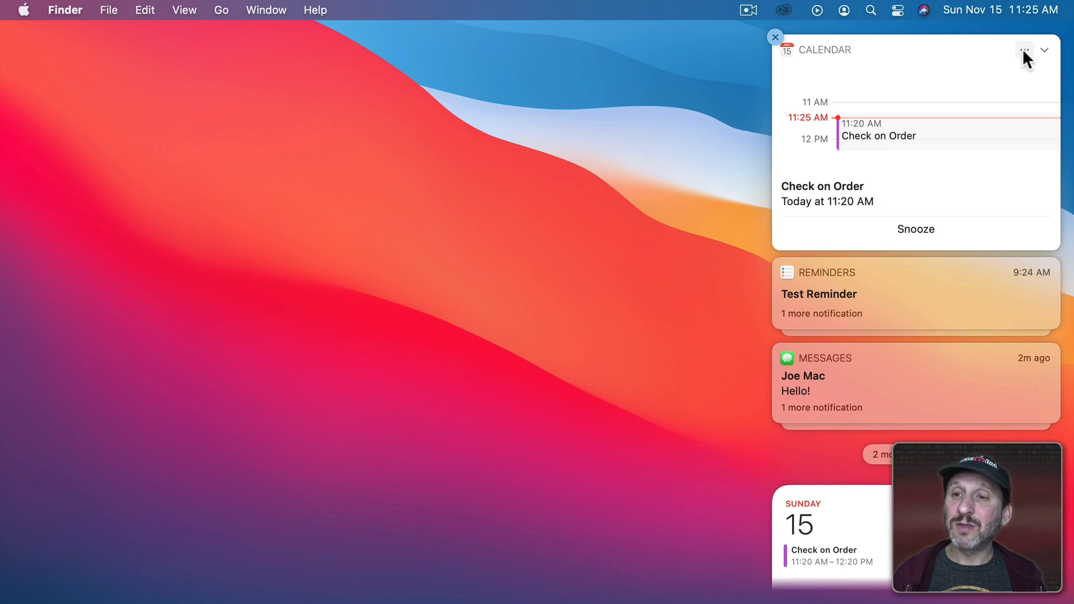
click(1024, 52)
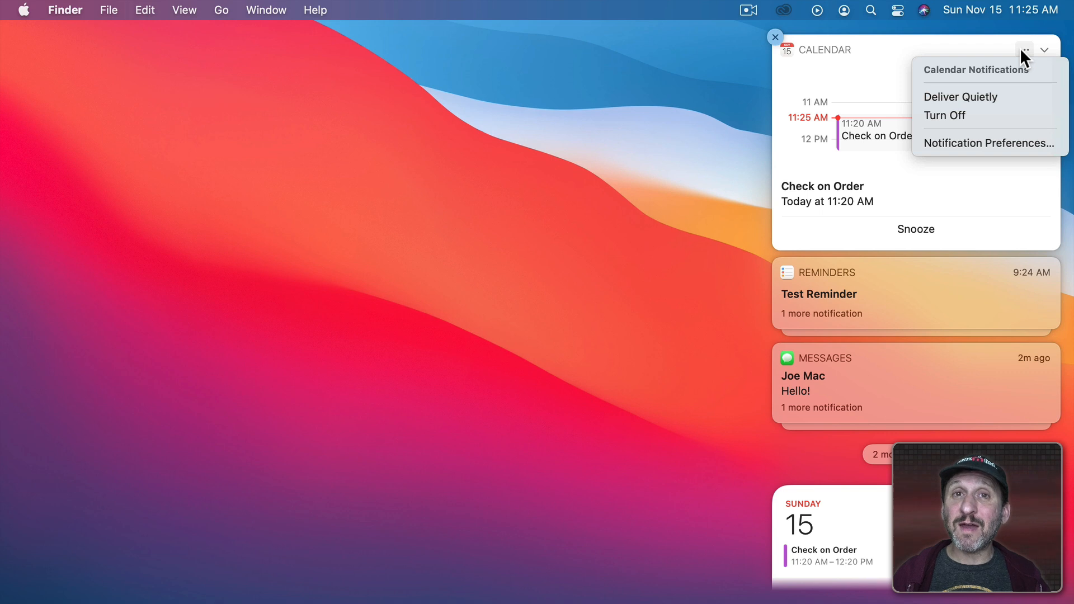
mouse_move(964, 127)
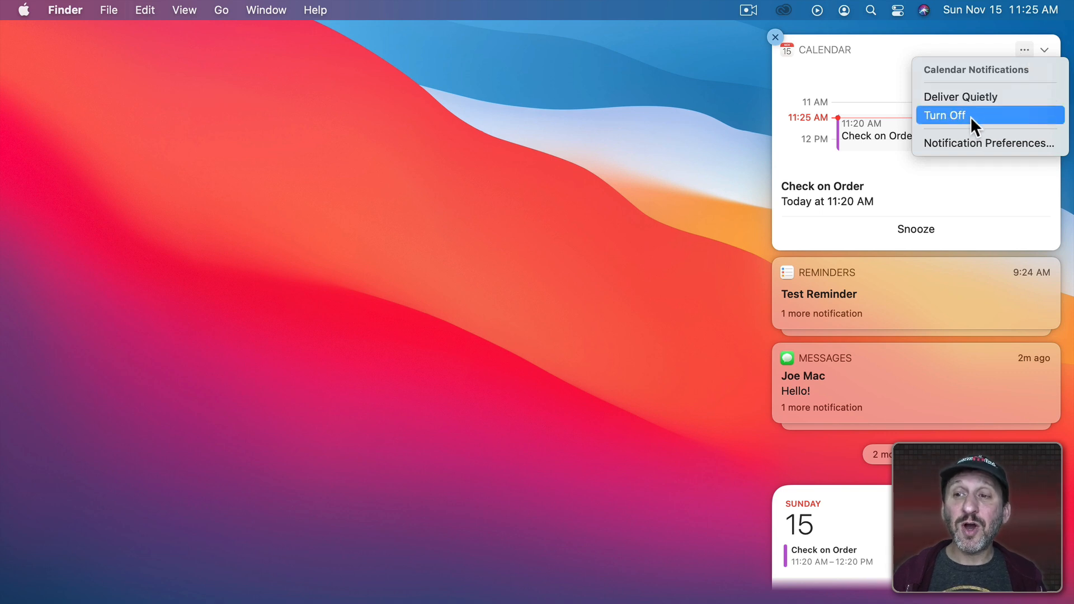
mouse_move(977, 152)
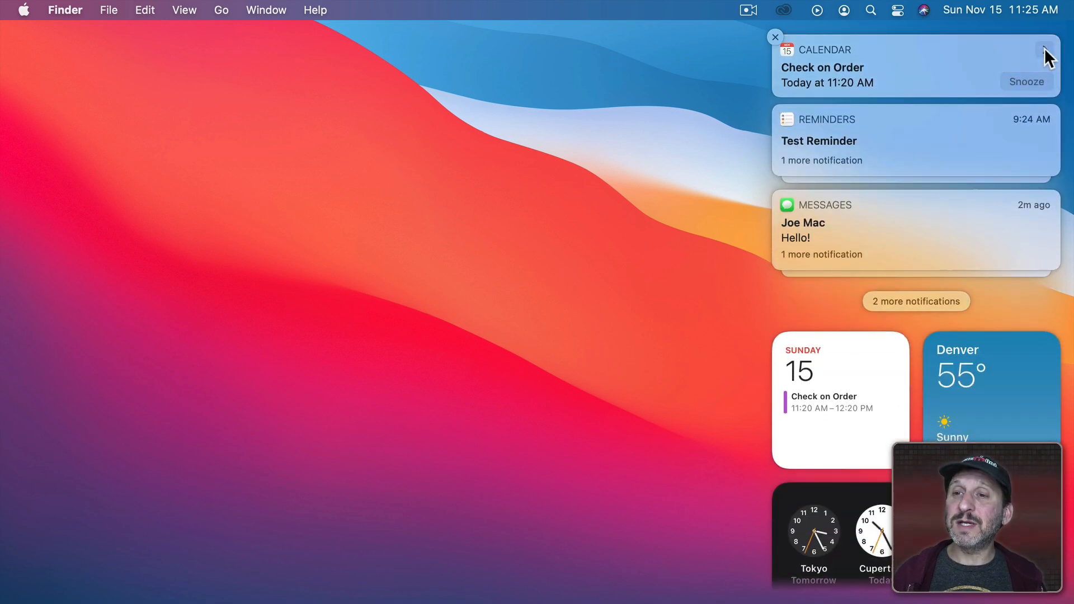
click(821, 161)
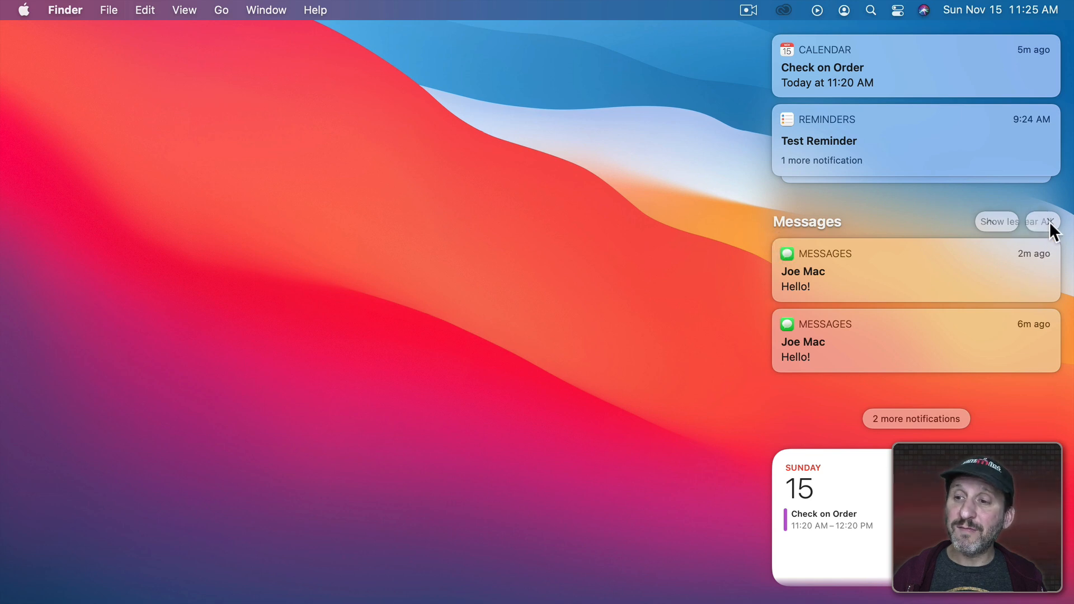
Reveal the reply field on the latest Hello! message, collapse it, and restack the Messages notifications with Show less.
click(1035, 287)
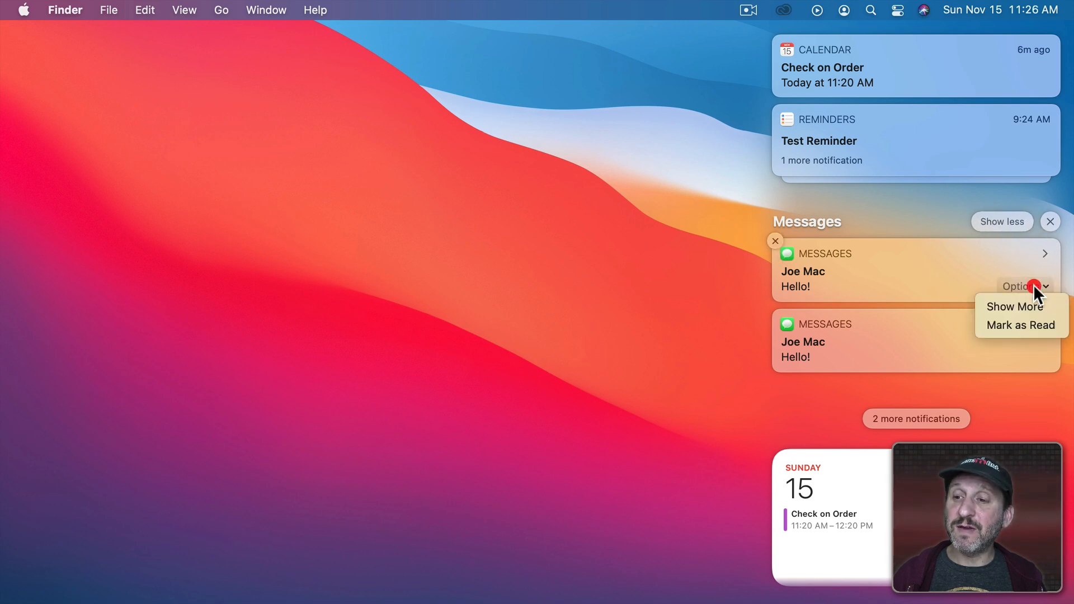
mouse_move(1018, 306)
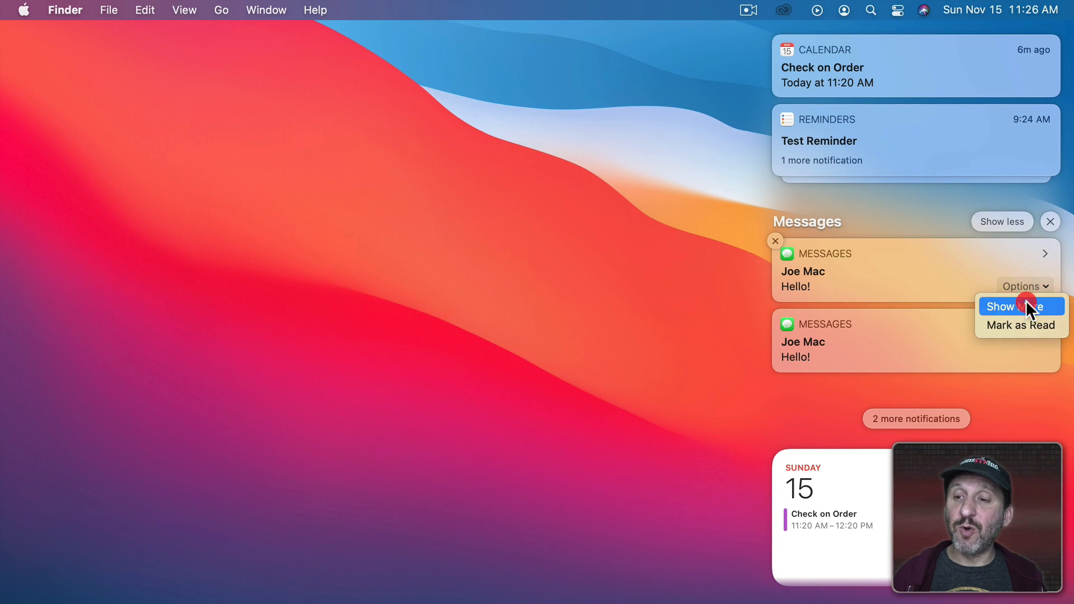
click(1021, 307)
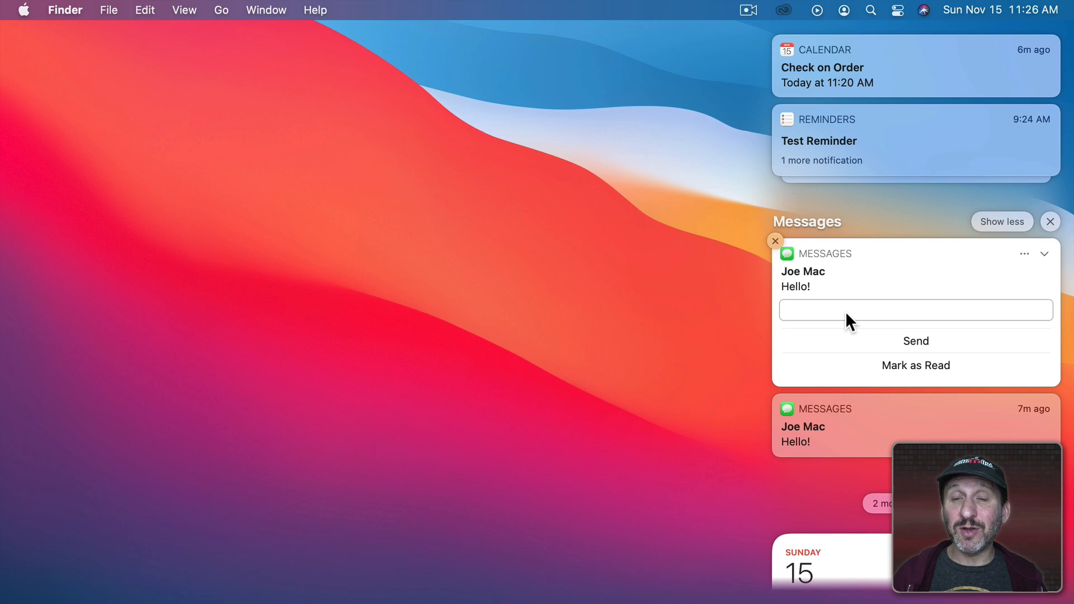
click(1031, 285)
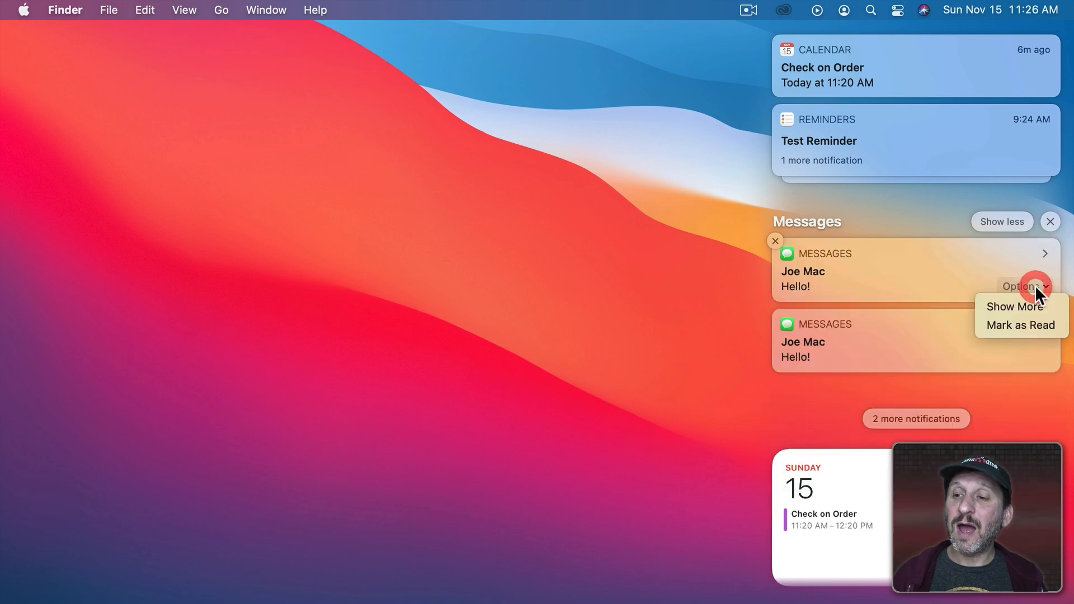
click(1021, 324)
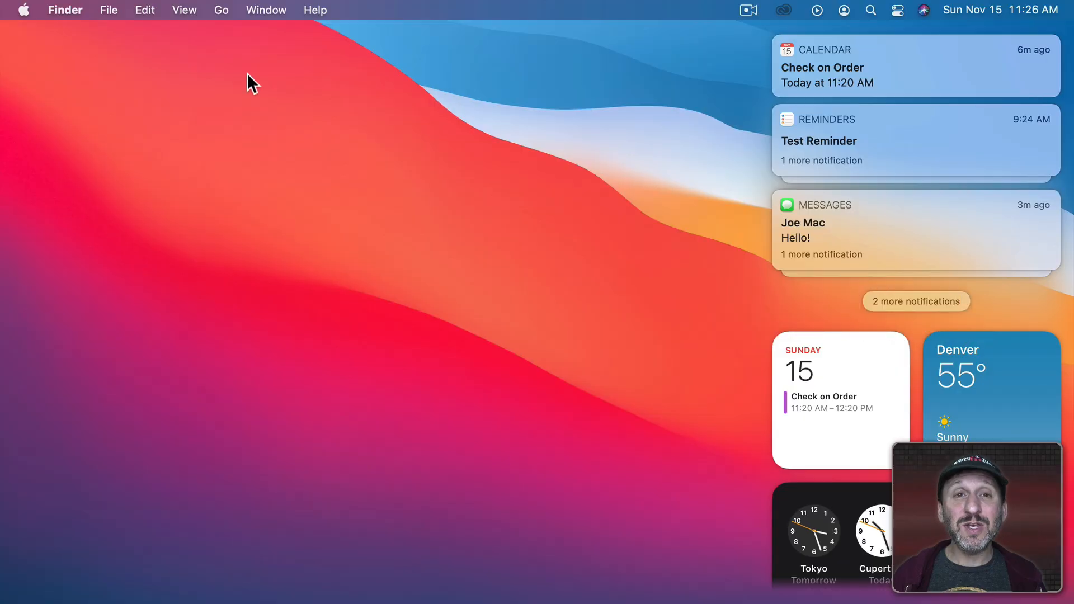
Reach the Notifications pane of System Preferences from the Apple menu.
click(24, 9)
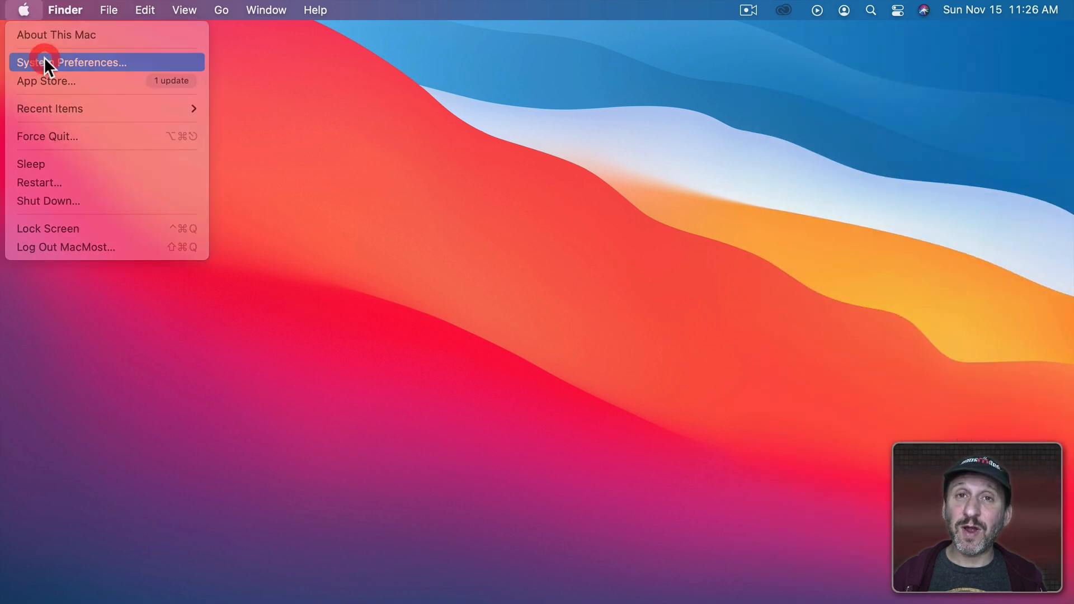
click(67, 63)
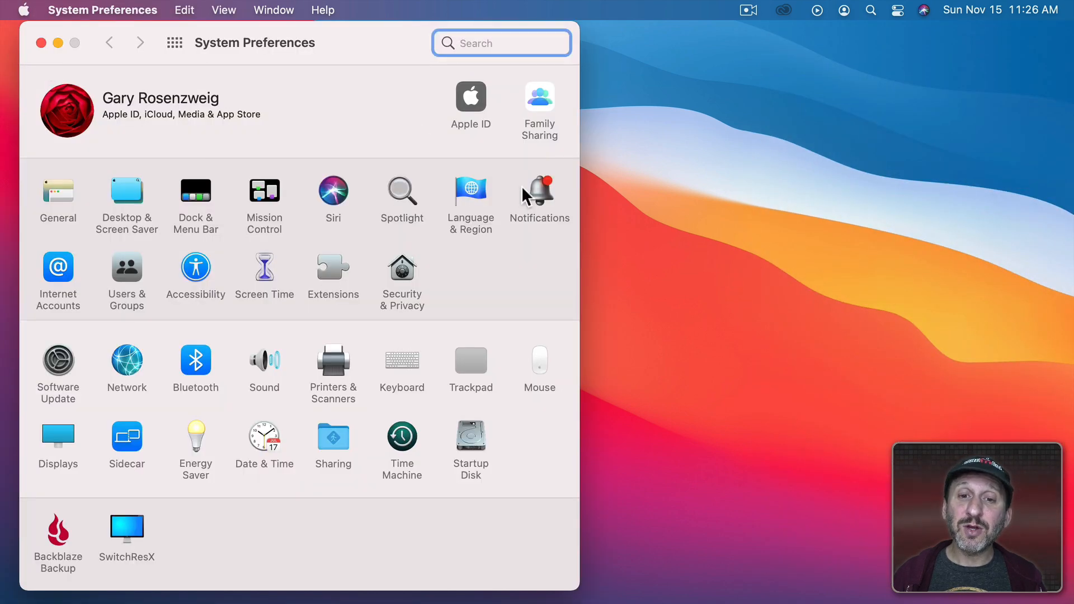
click(539, 190)
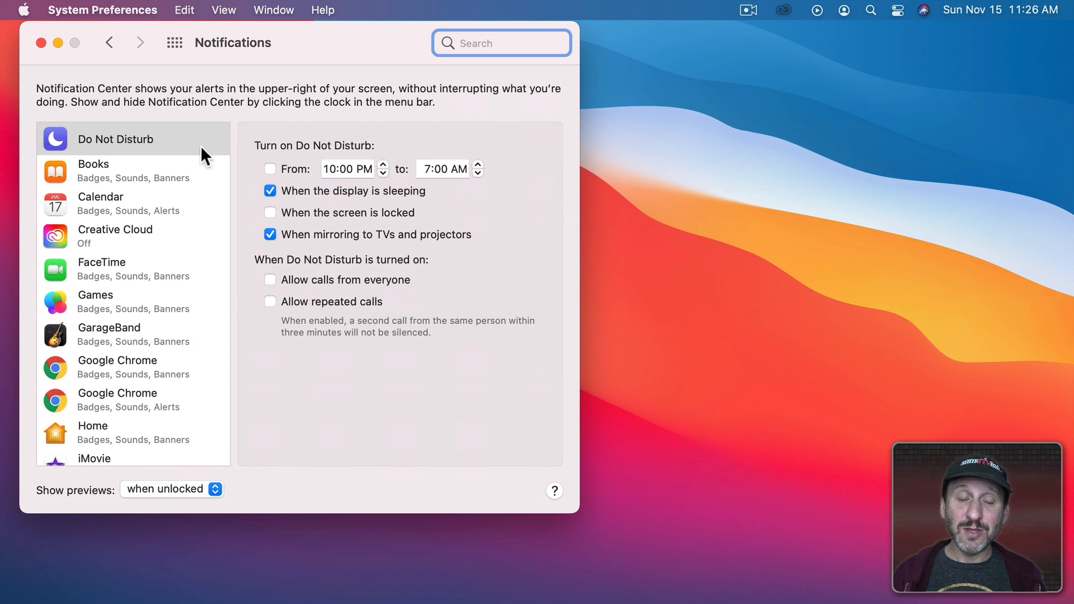
mouse_move(181, 139)
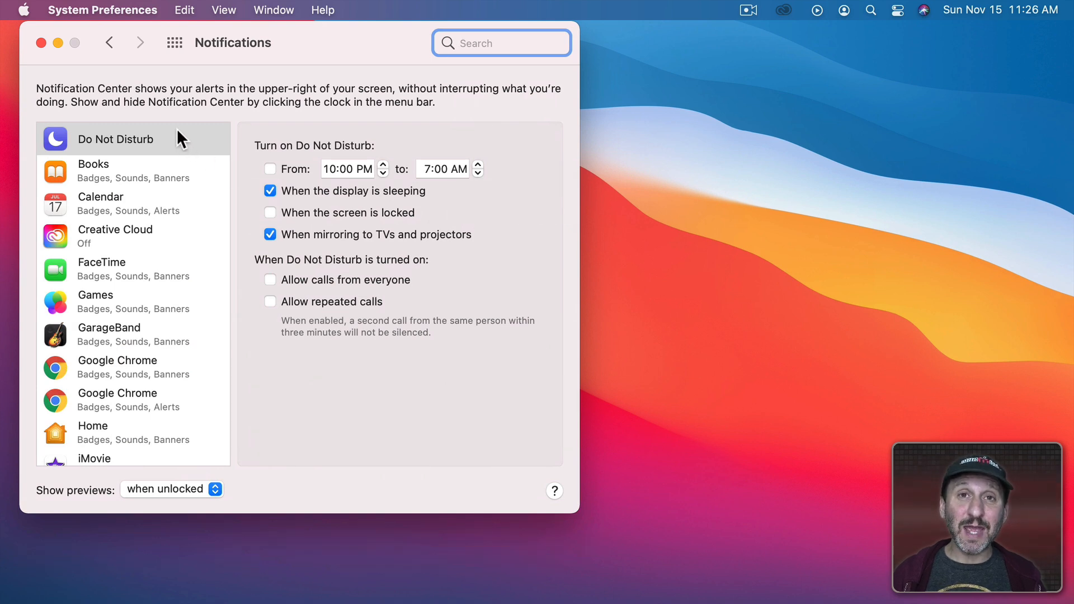
mouse_move(164, 284)
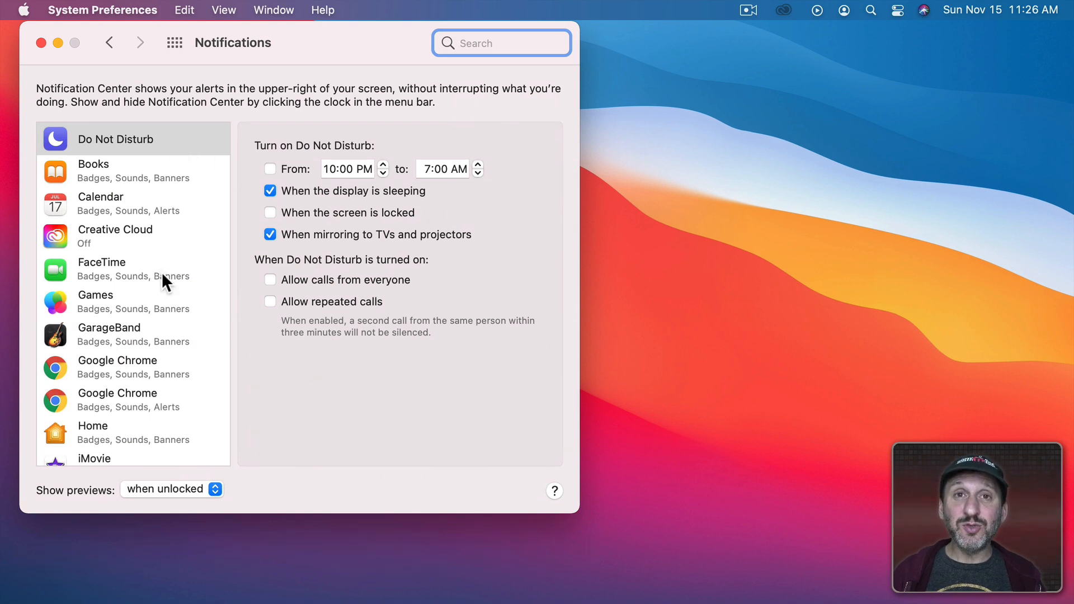
After glancing at Books, select Messages and switch off Allow Notifications.
click(112, 171)
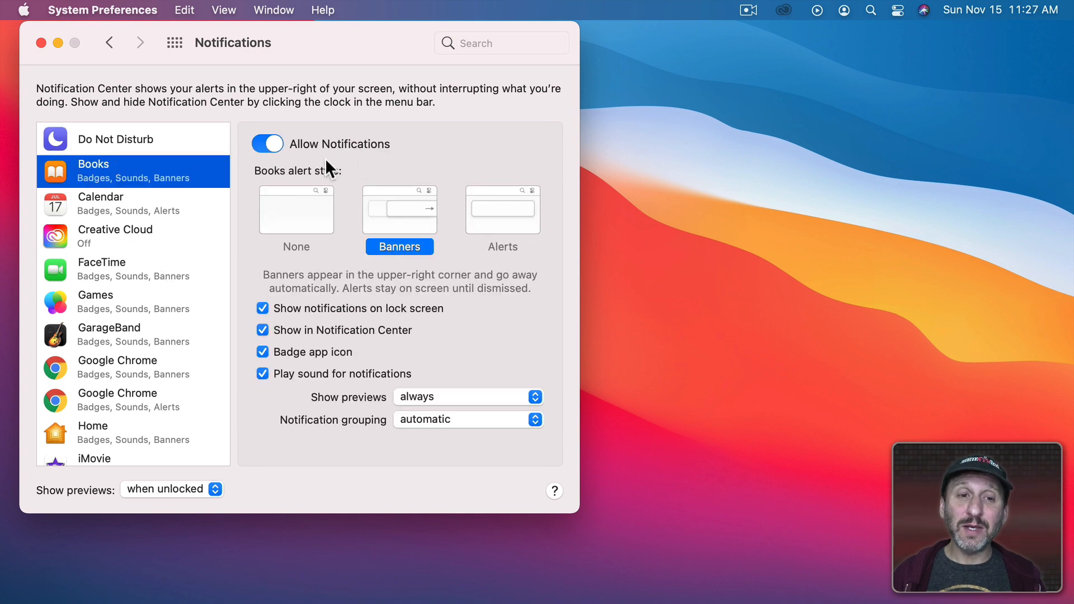
mouse_move(248, 225)
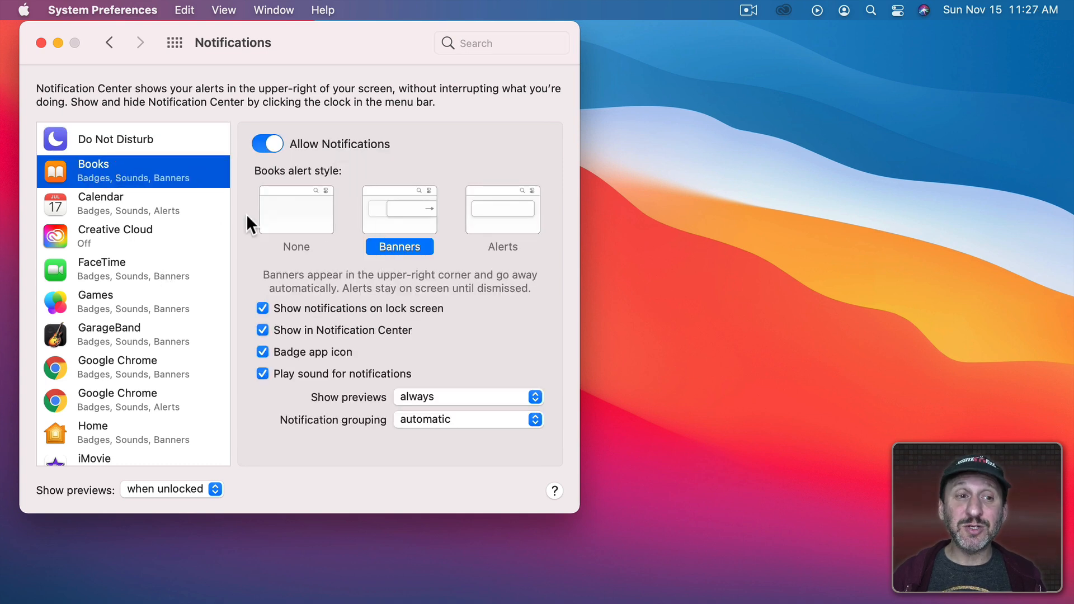
mouse_move(329, 156)
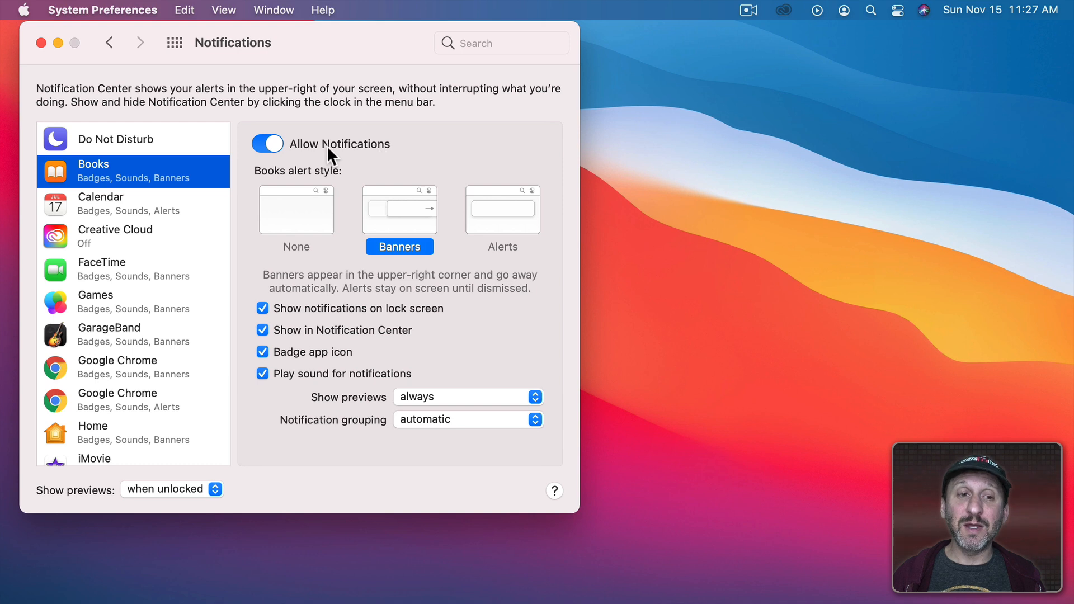
click(267, 143)
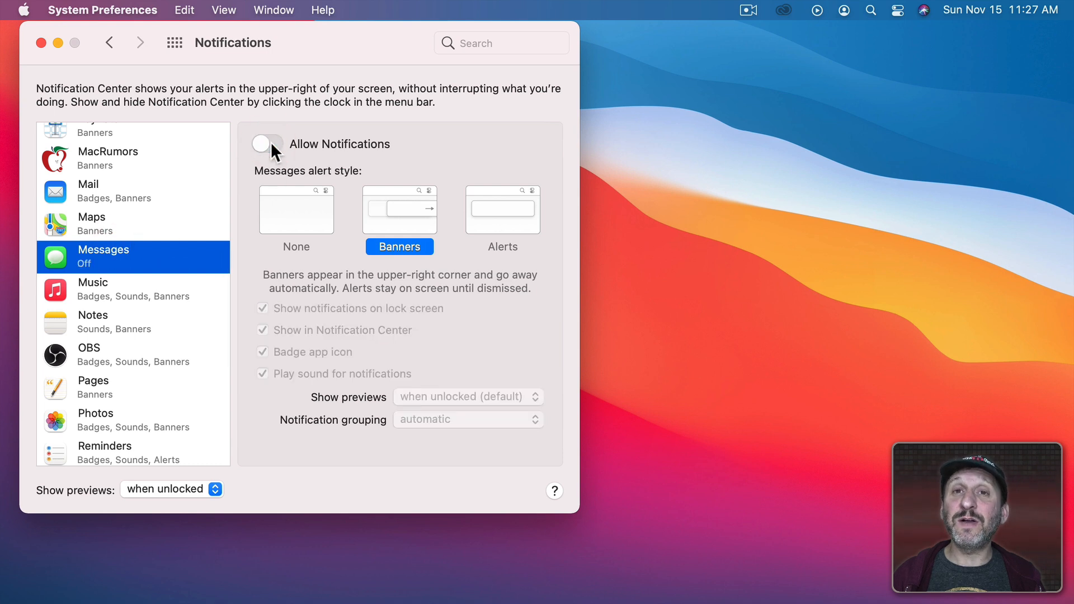
Re-enable Messages notifications, try alert style None then Banners, and toggle the Notification Center listing.
click(267, 144)
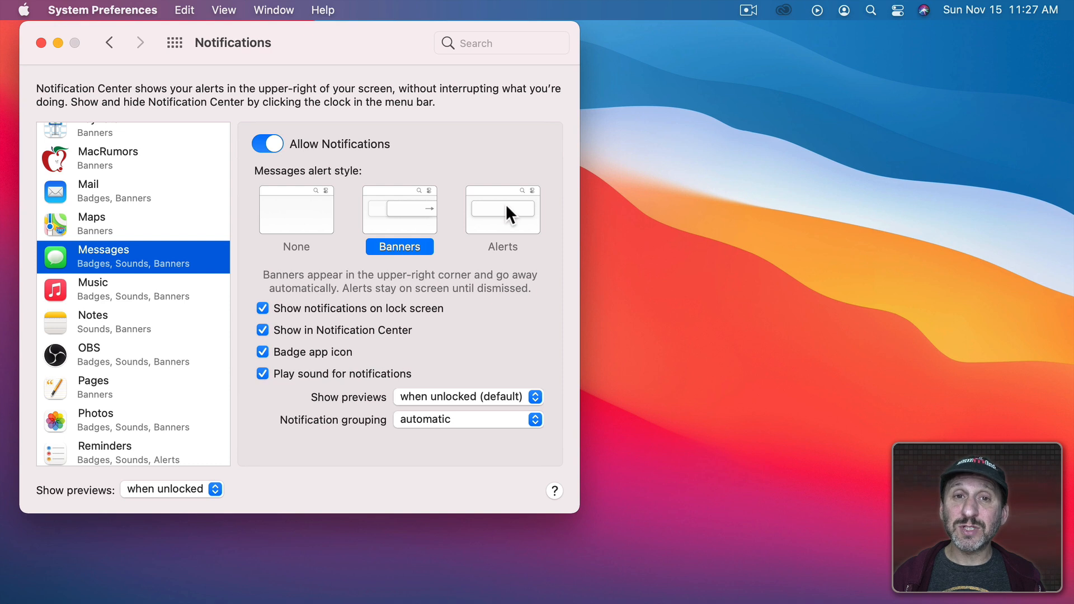
mouse_move(935, 52)
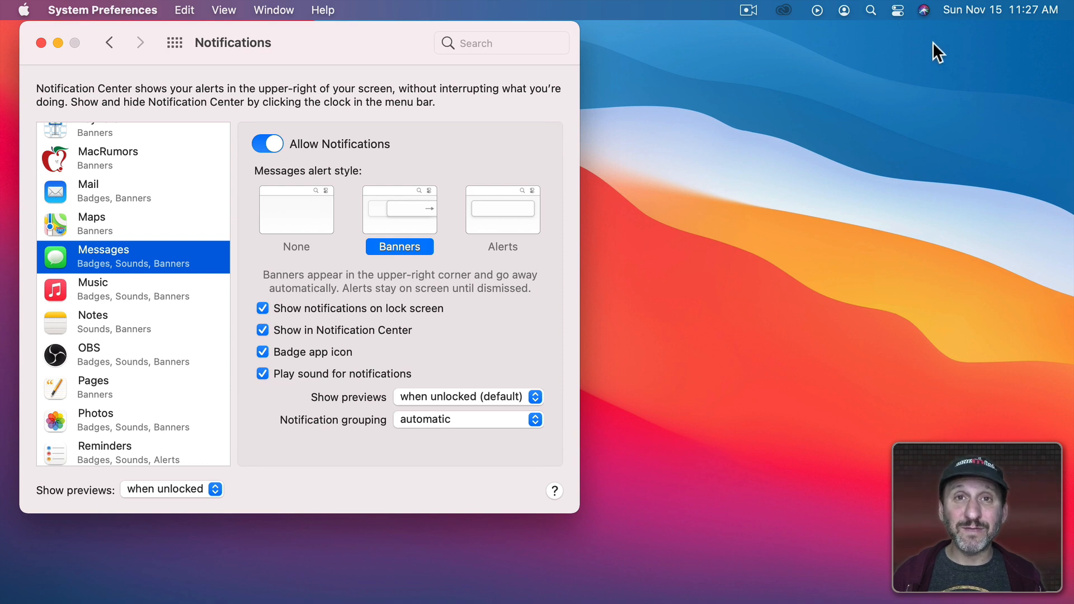
mouse_move(330, 230)
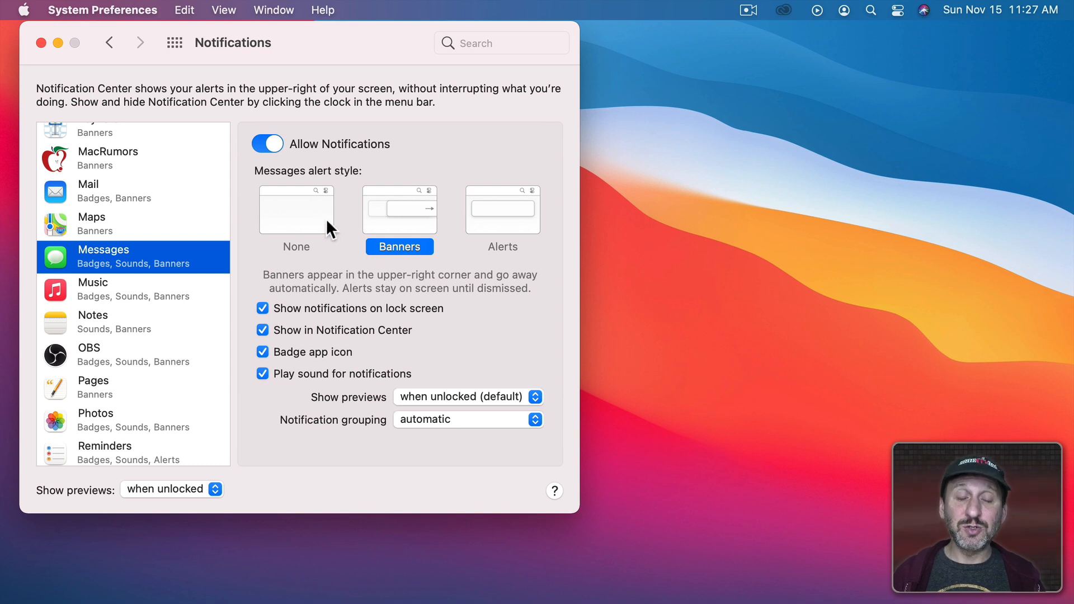
mouse_move(416, 233)
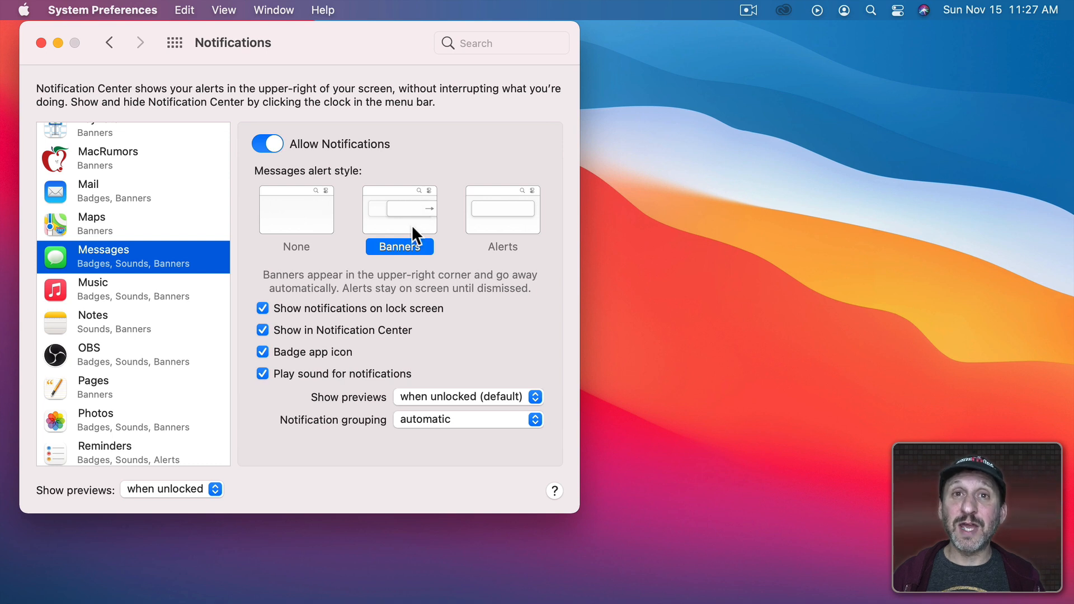
click(295, 210)
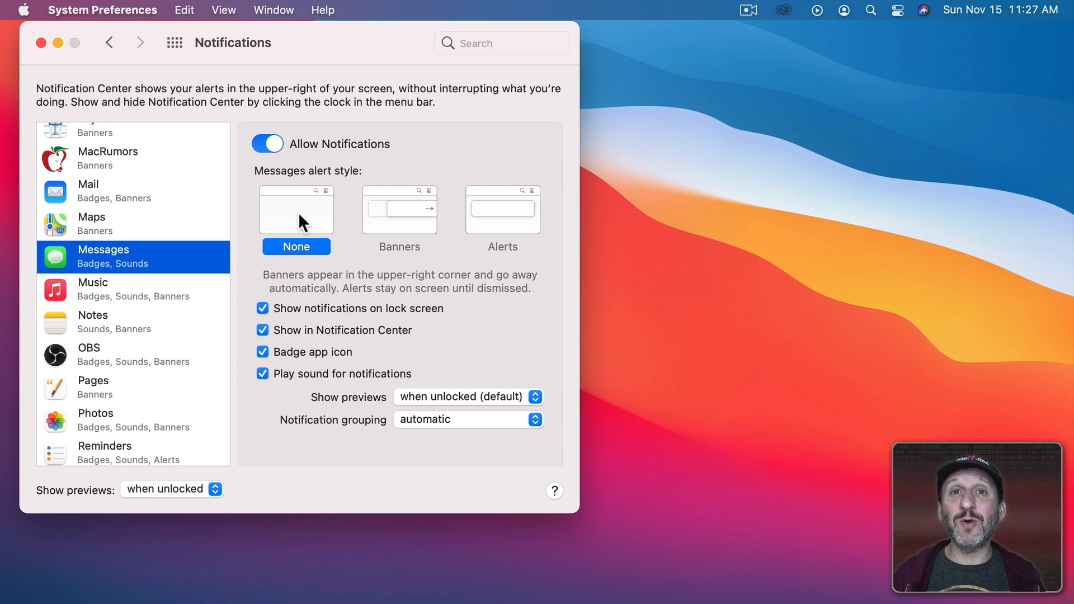
mouse_move(391, 230)
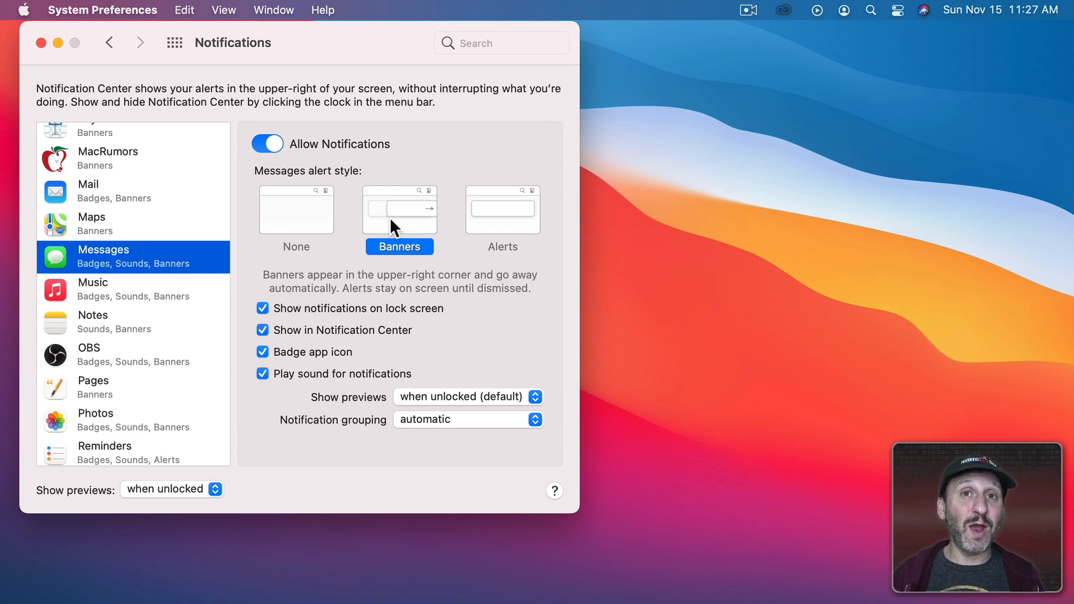
click(504, 210)
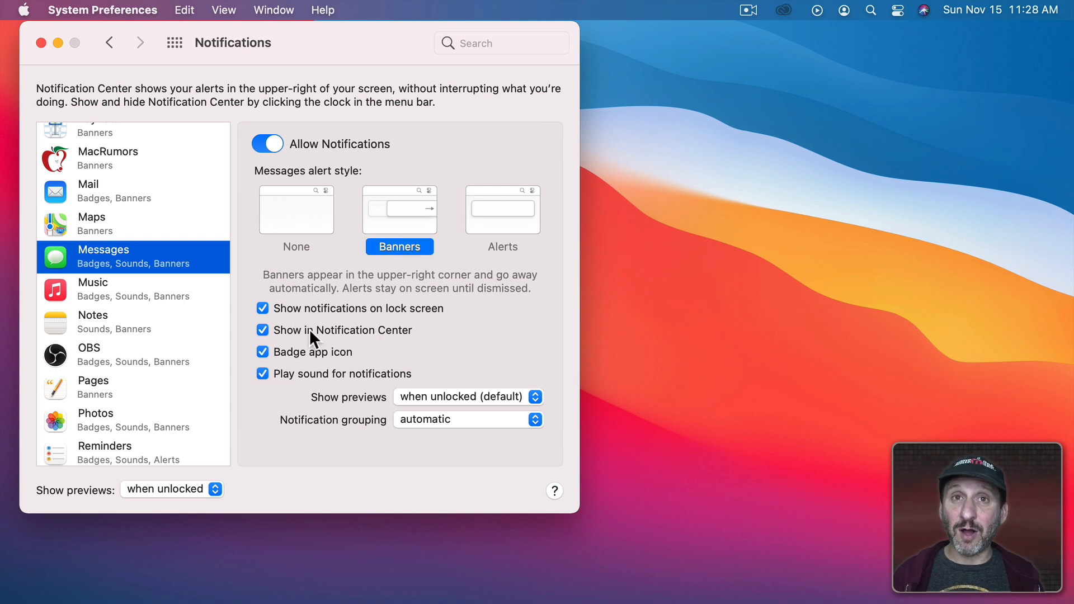
mouse_move(403, 219)
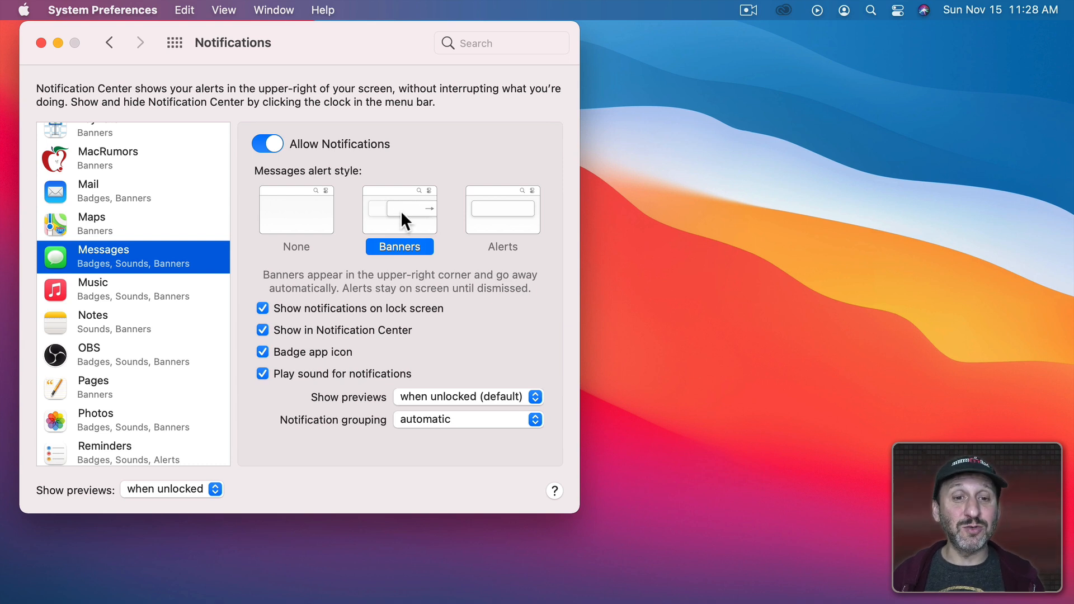
mouse_move(352, 340)
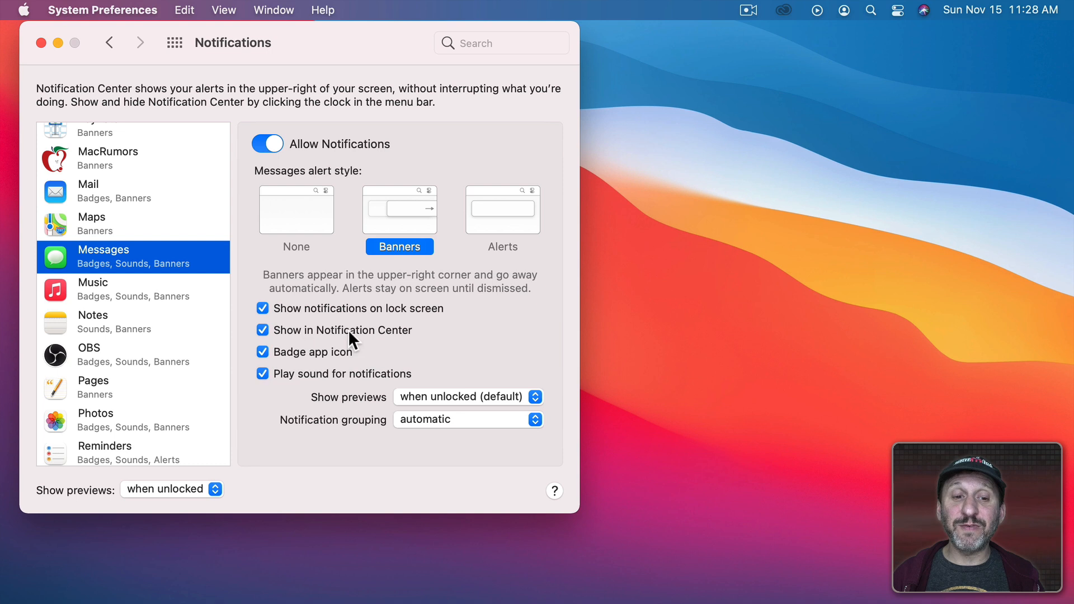
click(263, 330)
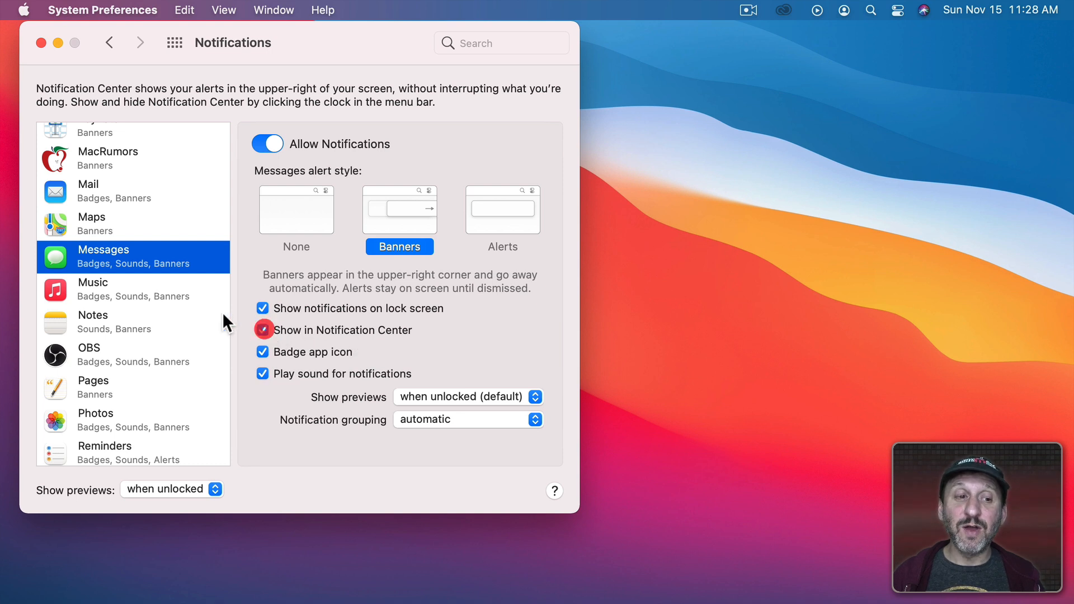
After a look at Music, toggle Messages lock screen and badge options off and back on, leaving all enabled.
click(92, 289)
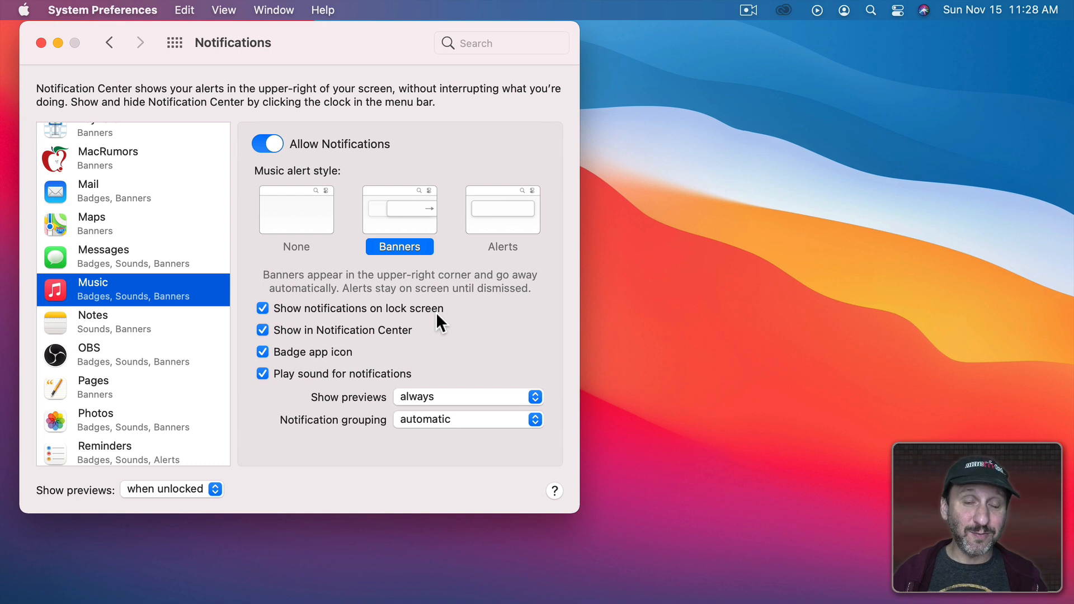
mouse_move(409, 314)
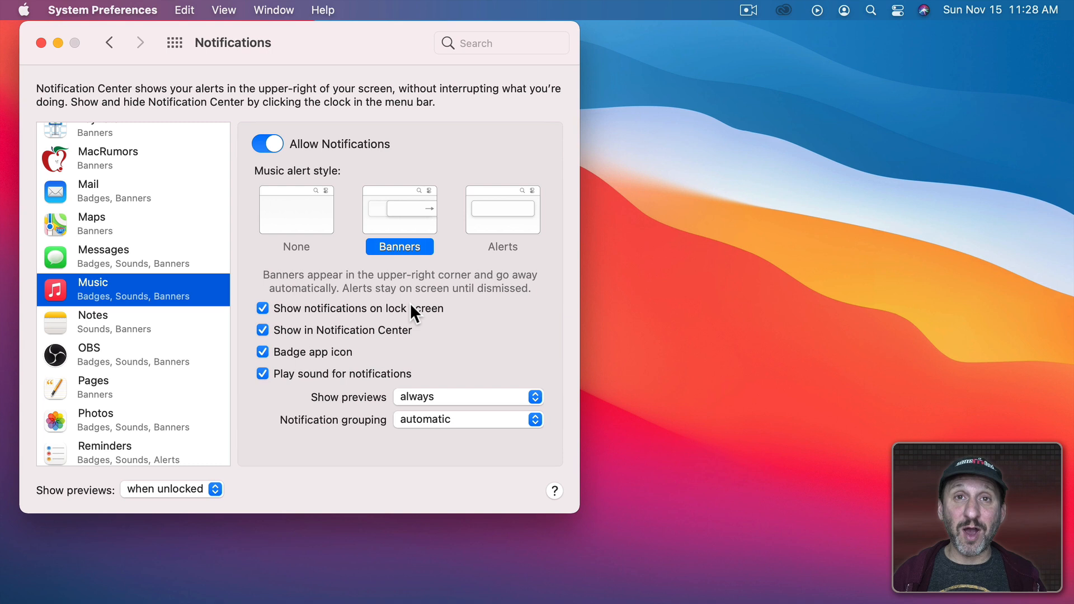
click(99, 252)
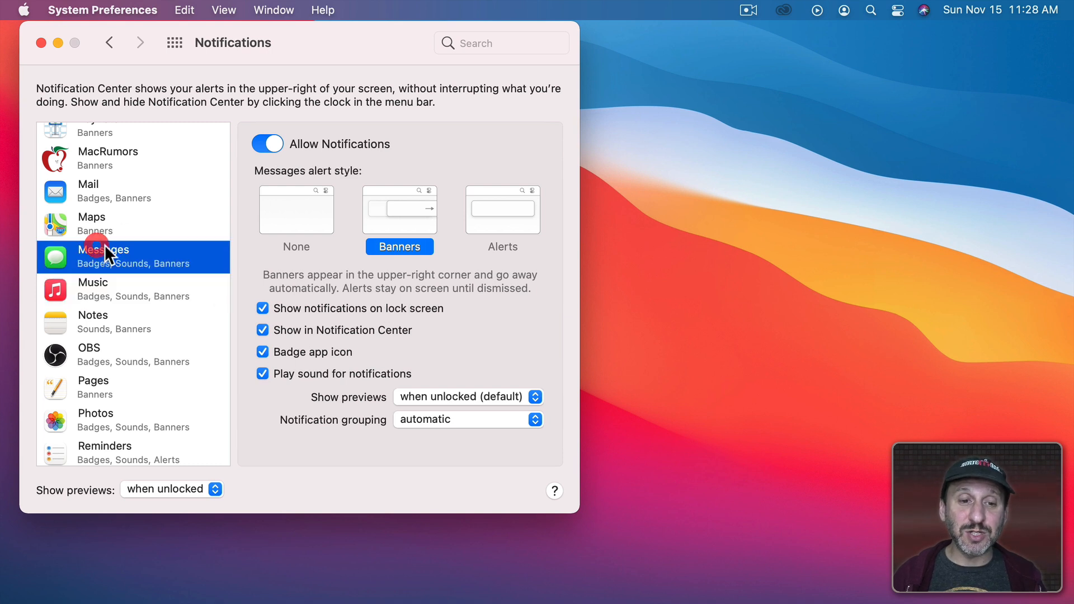
click(261, 308)
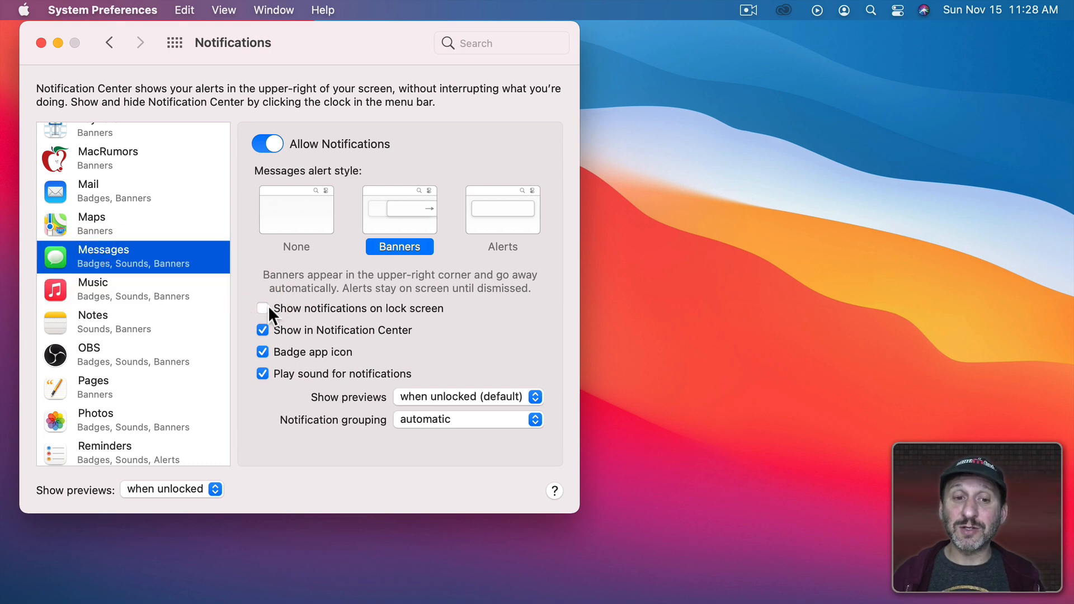
click(262, 309)
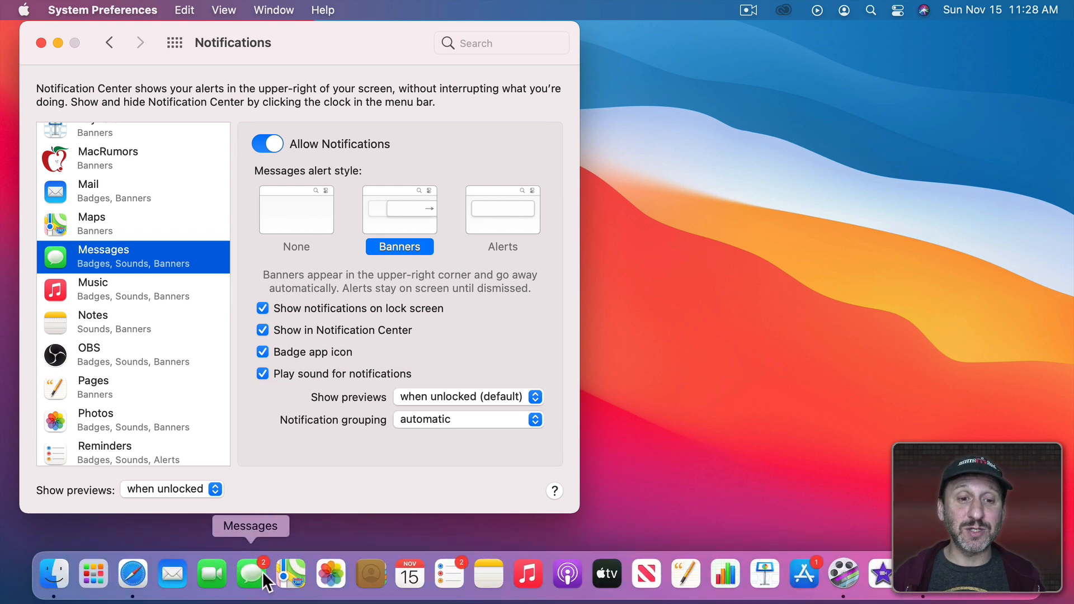
click(262, 351)
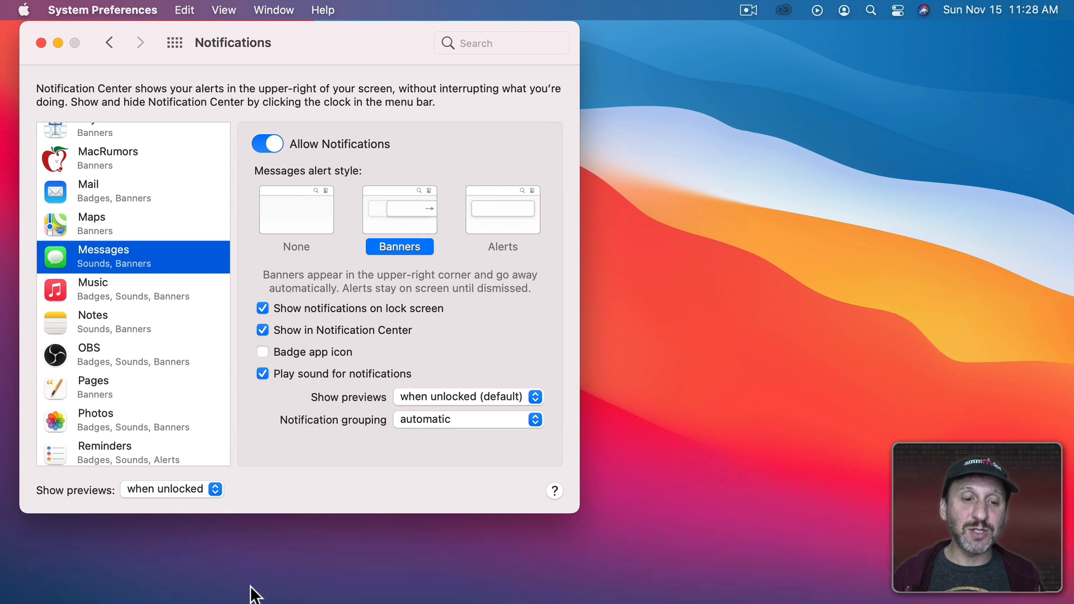
mouse_move(221, 580)
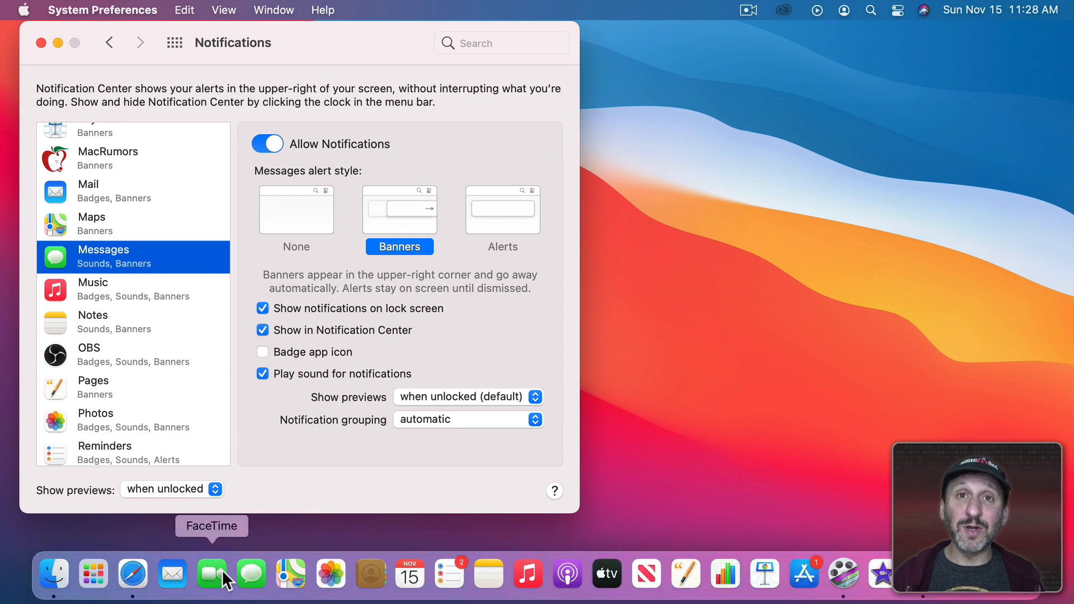
click(261, 351)
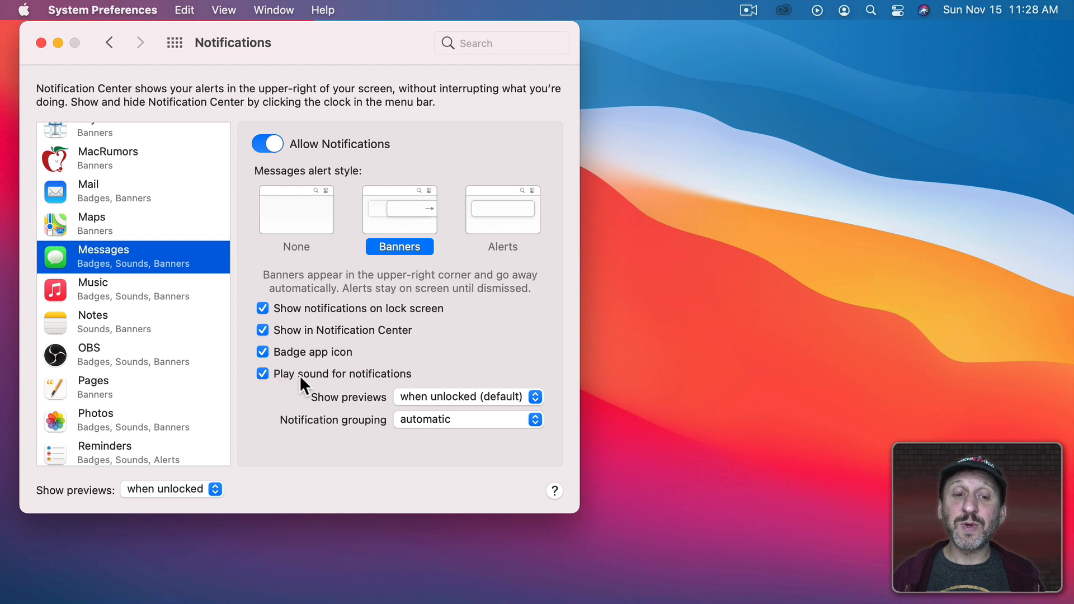
mouse_move(381, 385)
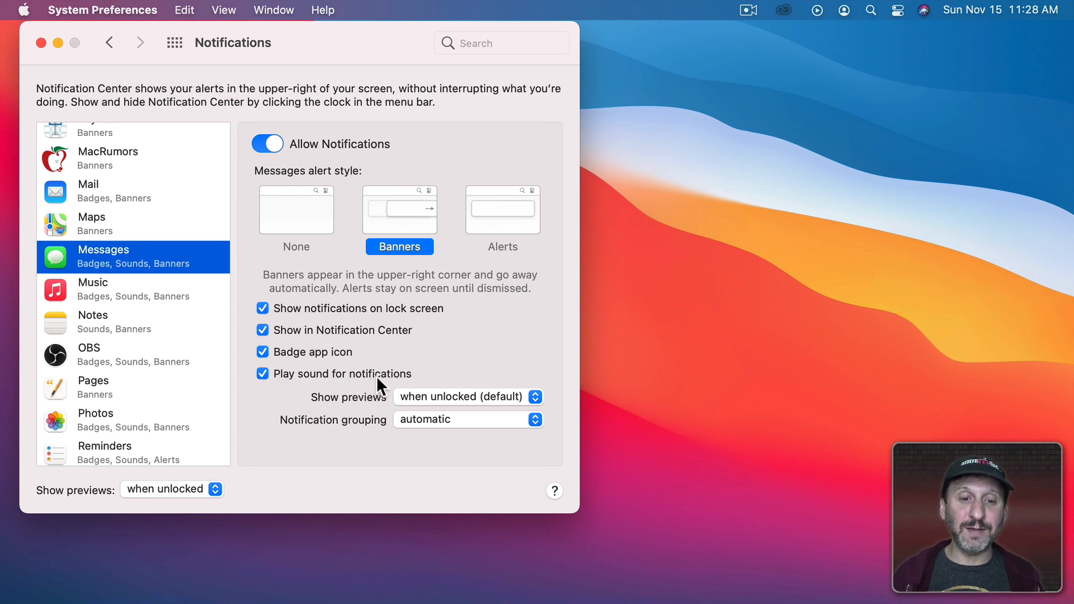
click(467, 396)
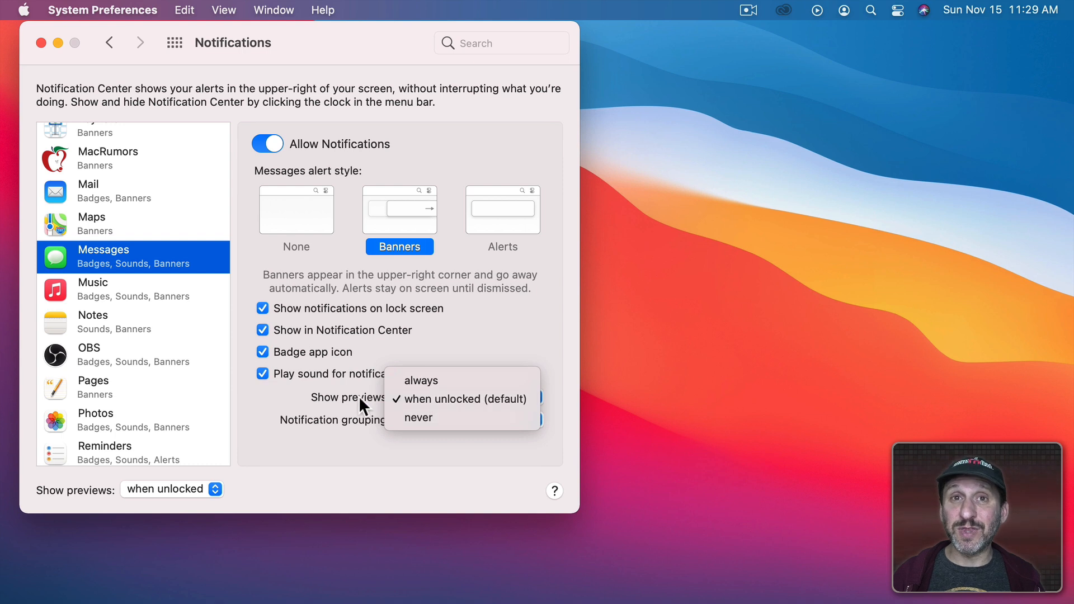
click(535, 420)
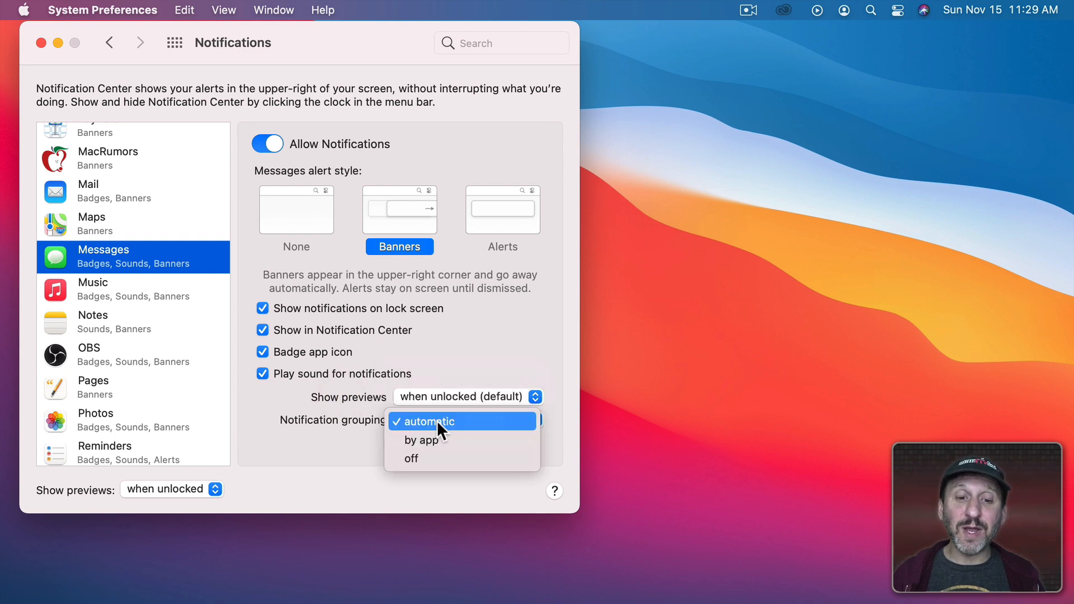
mouse_move(441, 450)
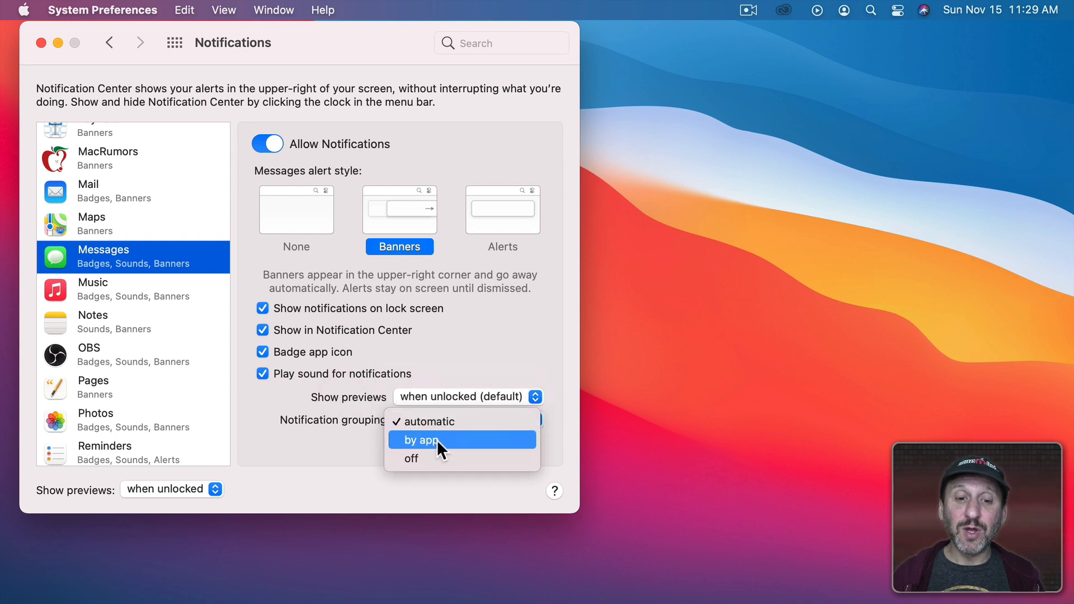
mouse_move(434, 464)
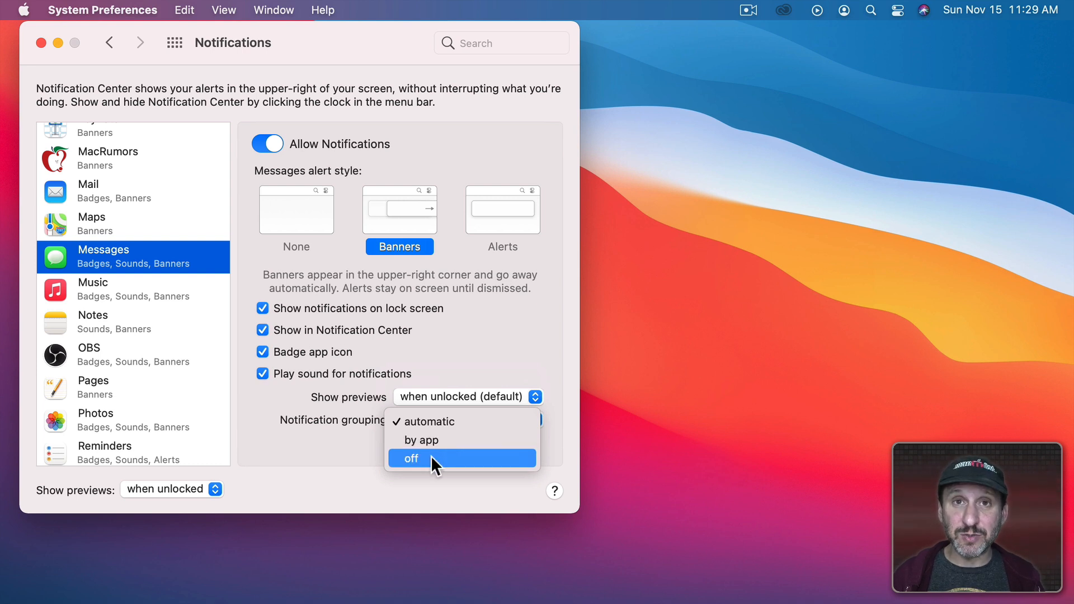
click(427, 420)
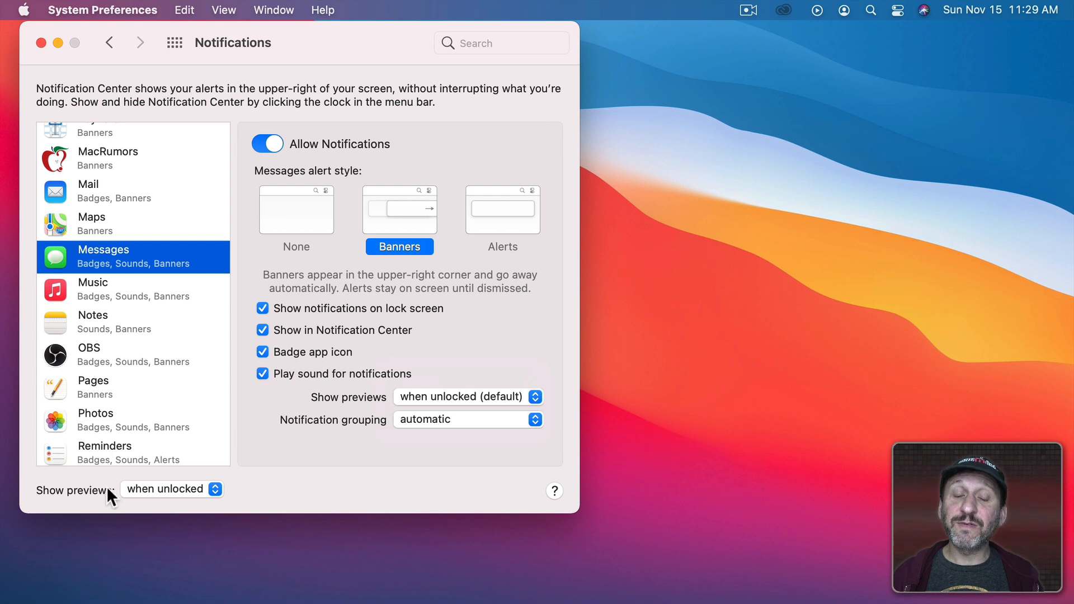
mouse_move(428, 409)
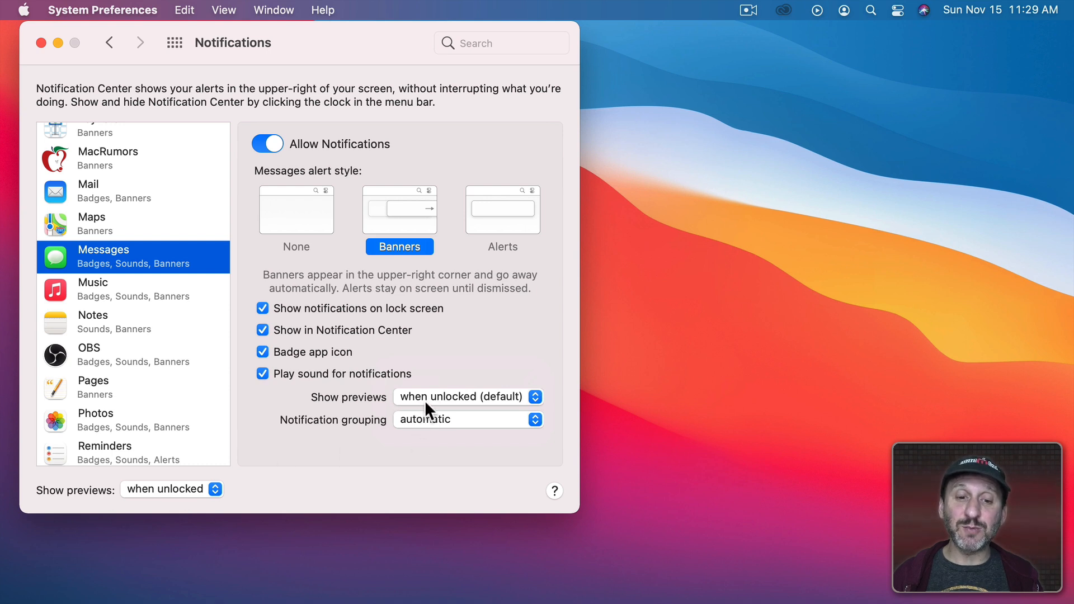
click(172, 489)
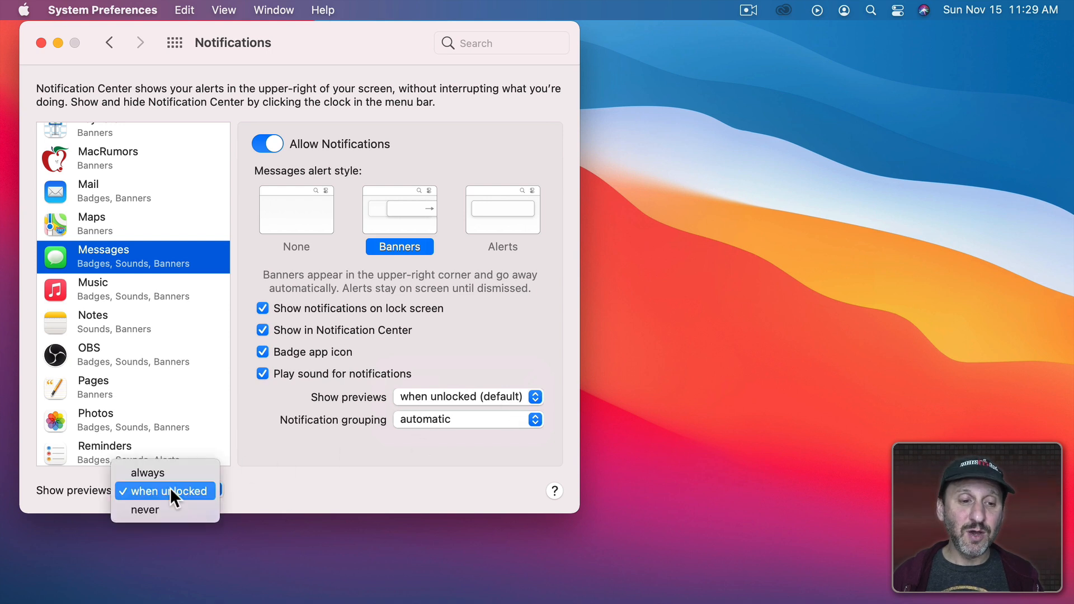
click(148, 472)
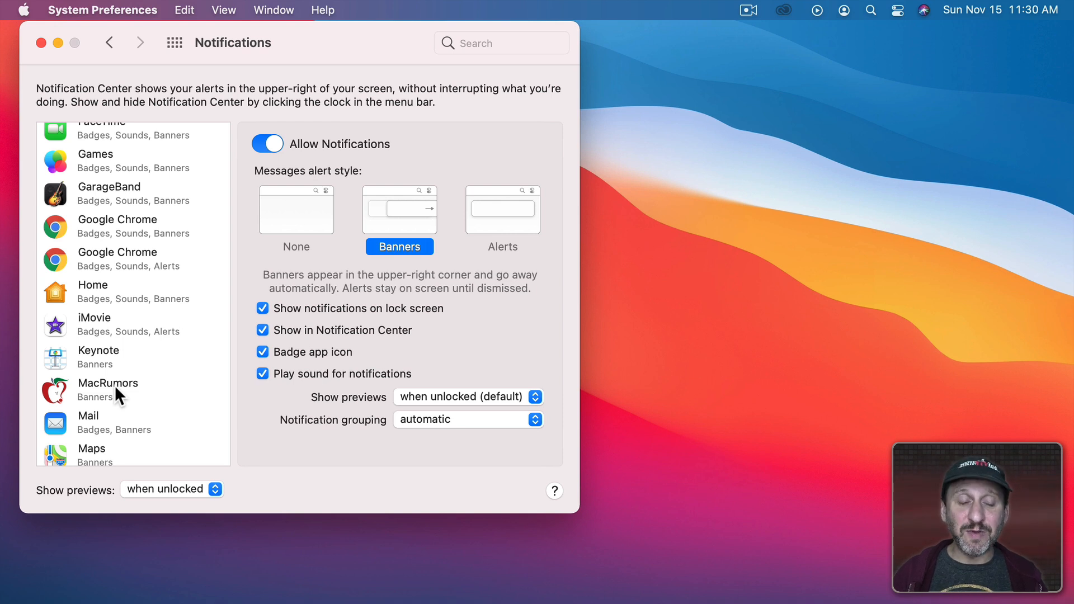
In Safari Preferences > Websites > Notifications, remove MacRumors so no websites remain configured.
click(108, 389)
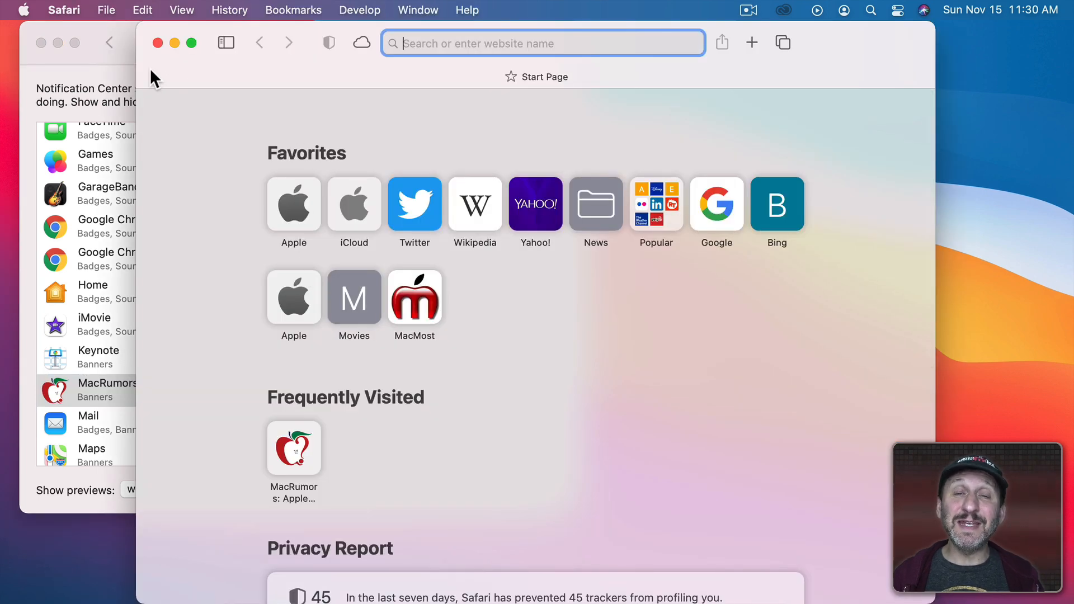
click(62, 9)
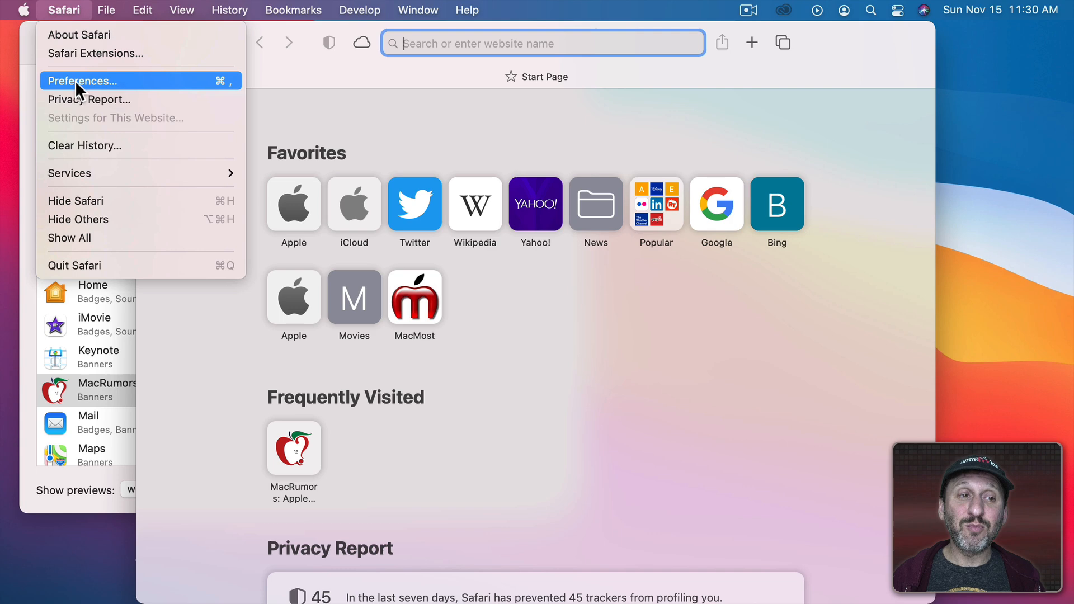
click(81, 80)
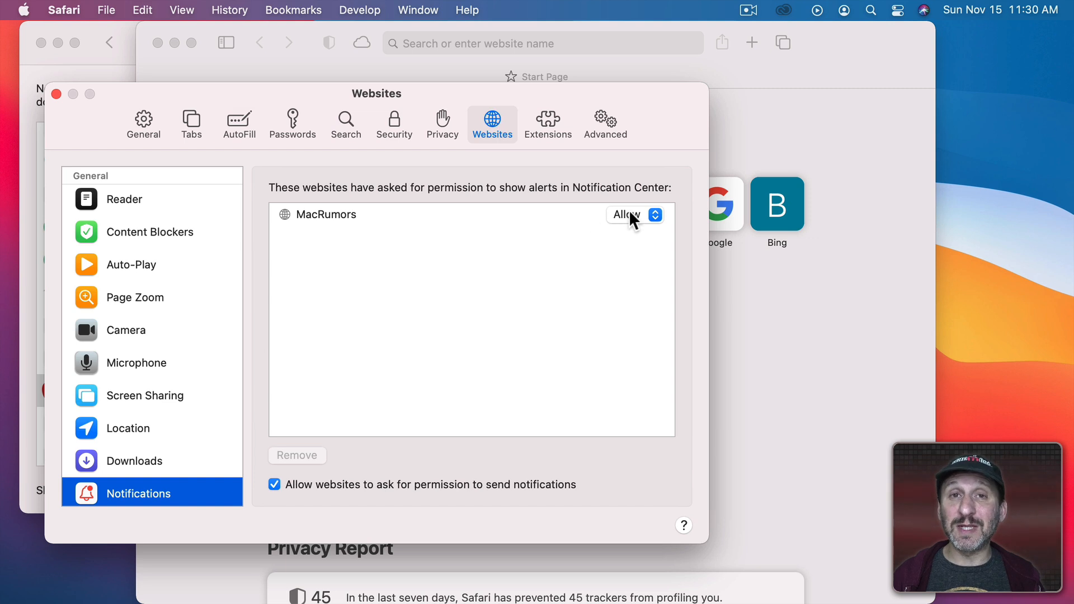
click(632, 215)
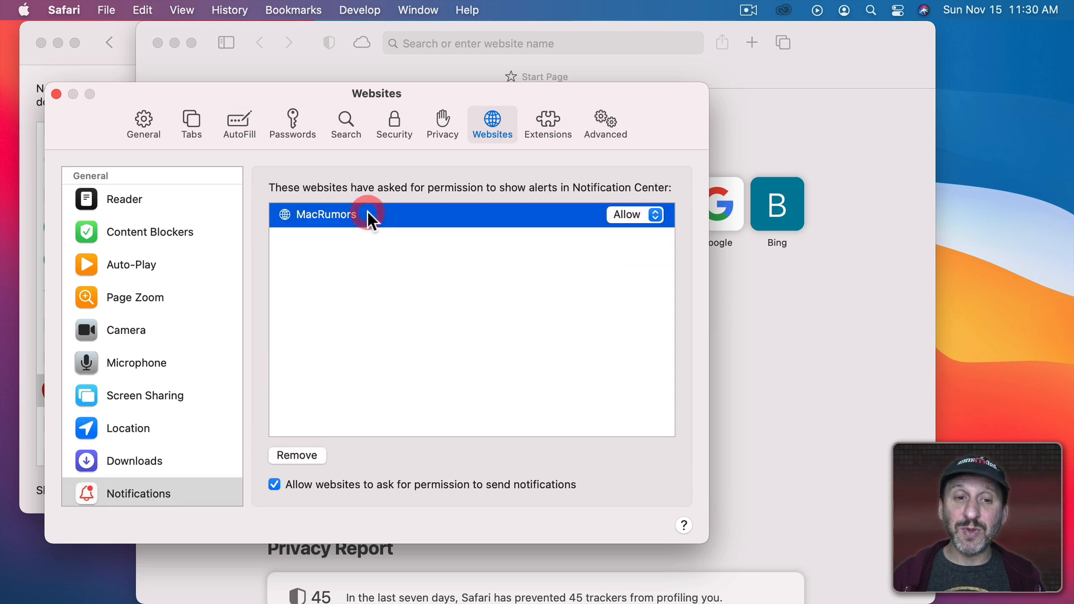
click(297, 455)
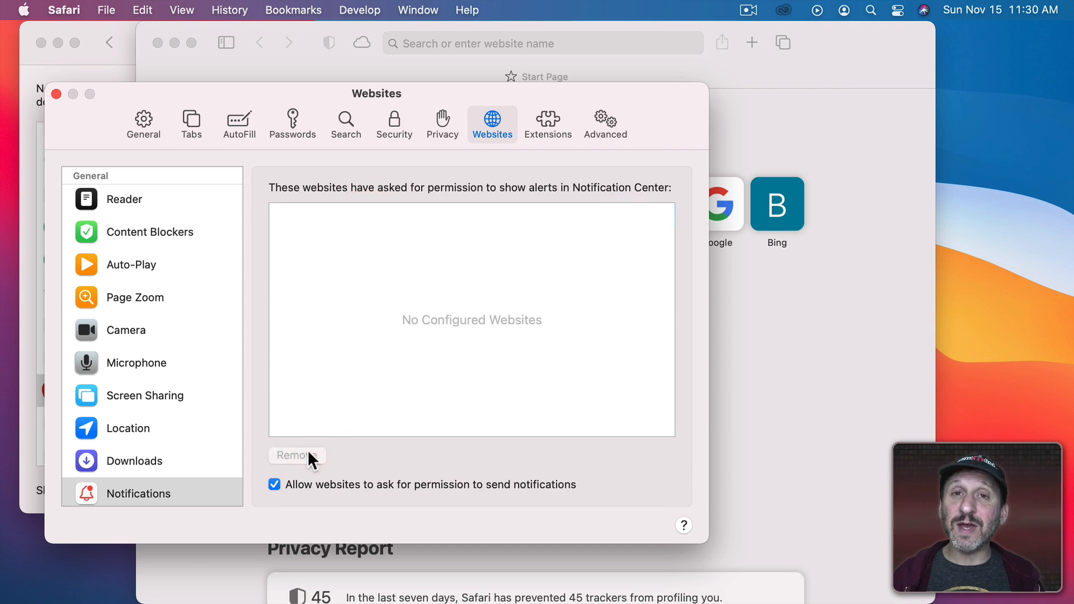
mouse_move(160, 195)
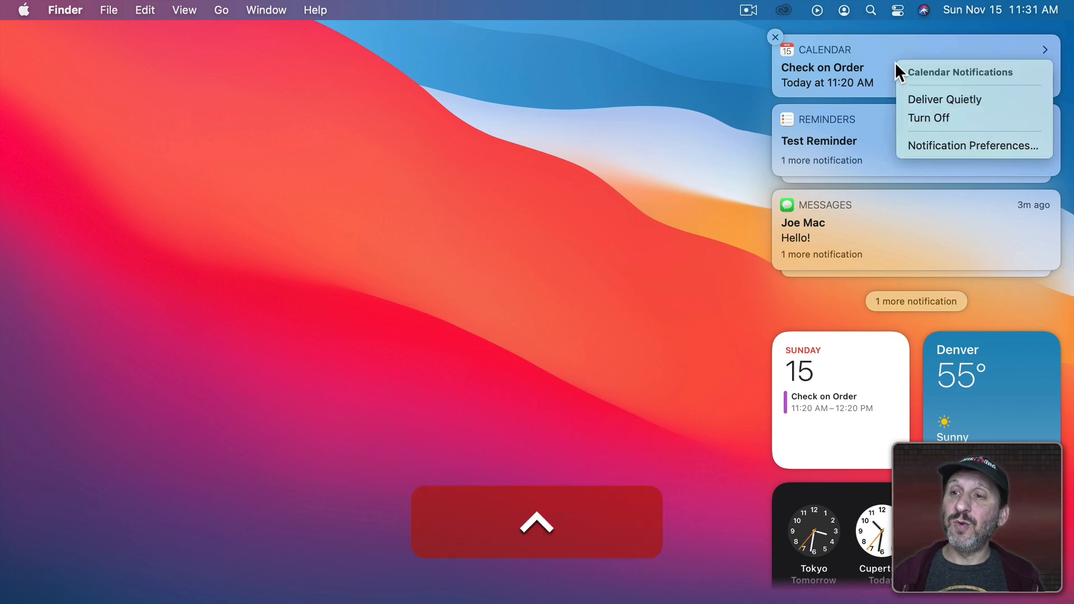
mouse_move(921, 105)
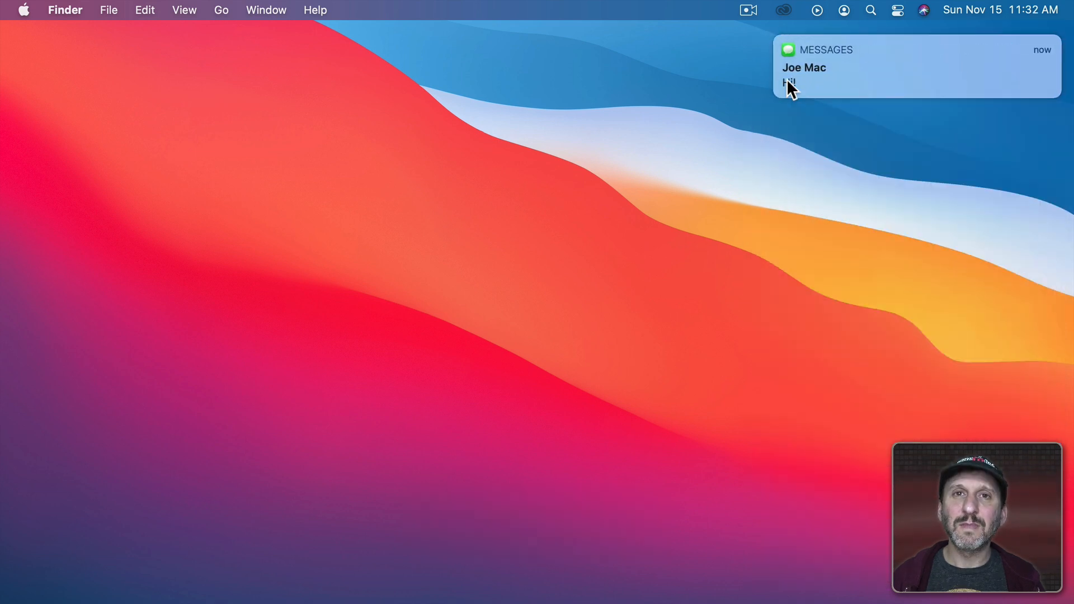
mouse_move(823, 73)
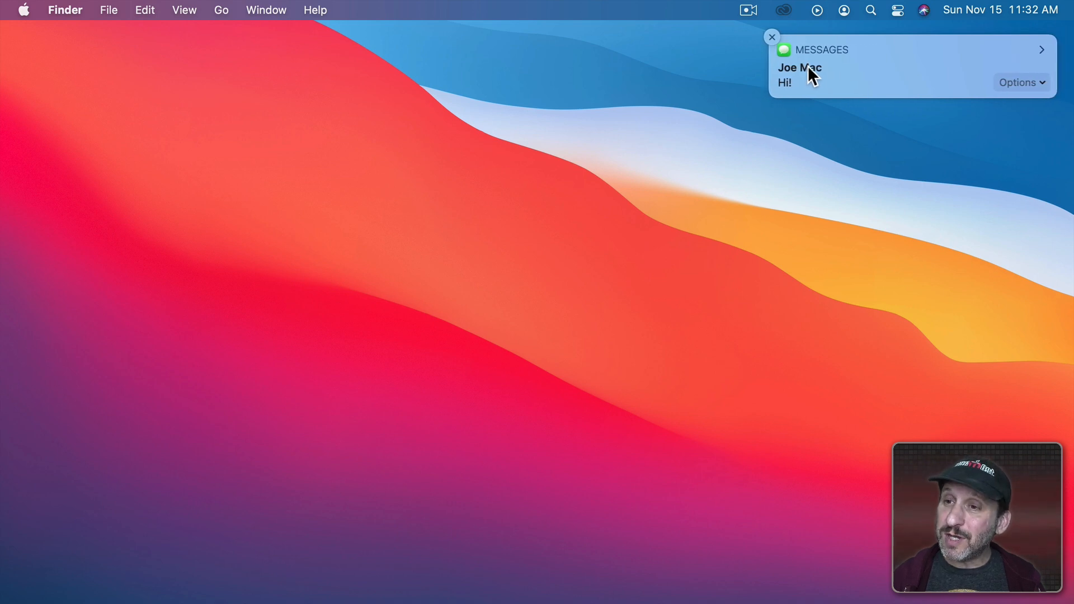
Dismiss the incoming Messages banner so the desktop is clear.
click(771, 36)
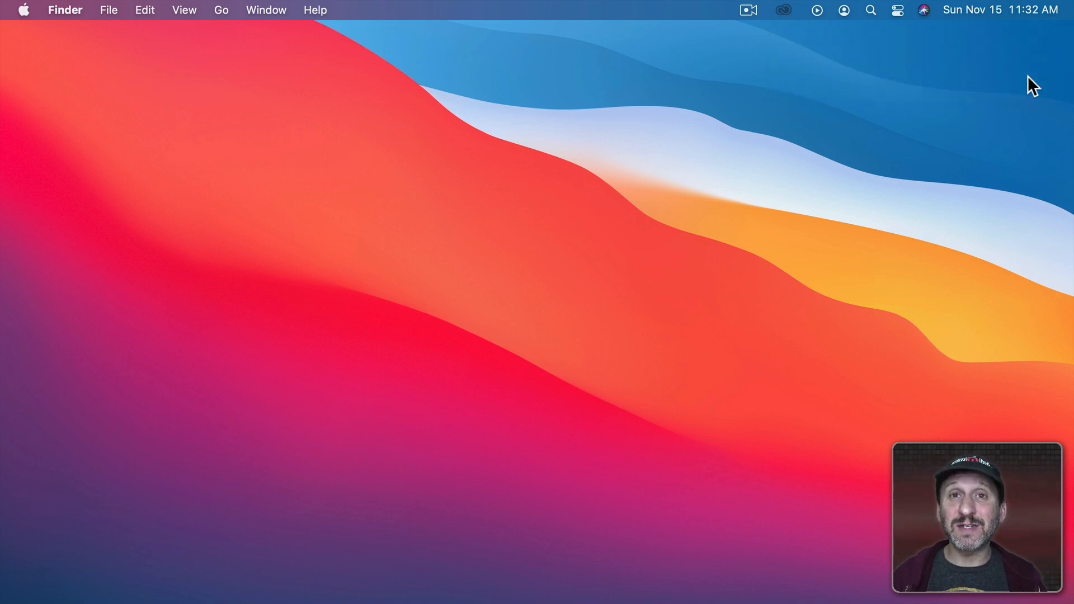
mouse_move(1037, 32)
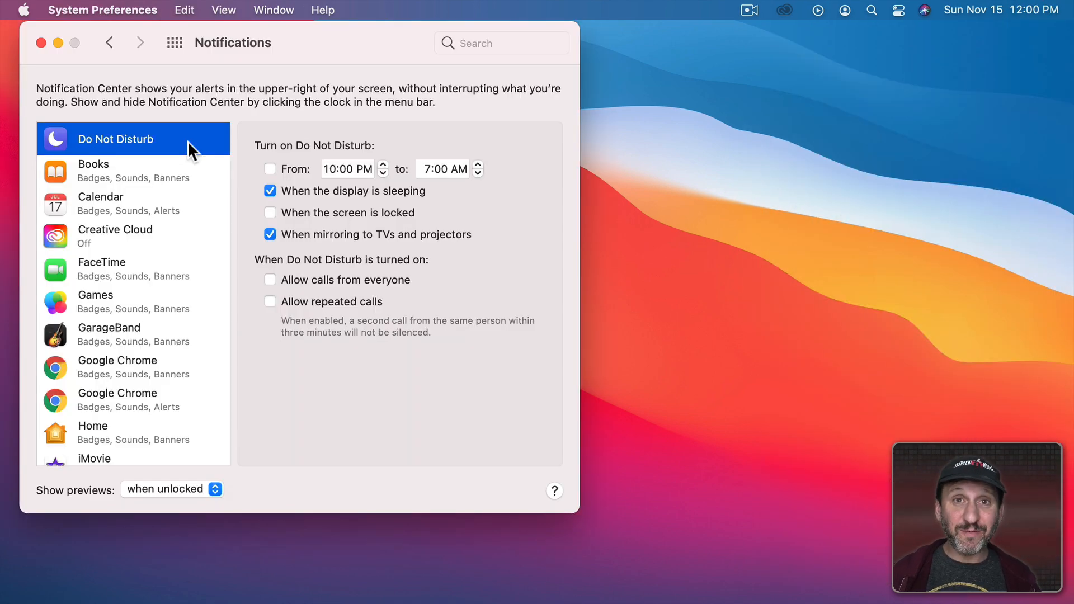
mouse_move(140, 145)
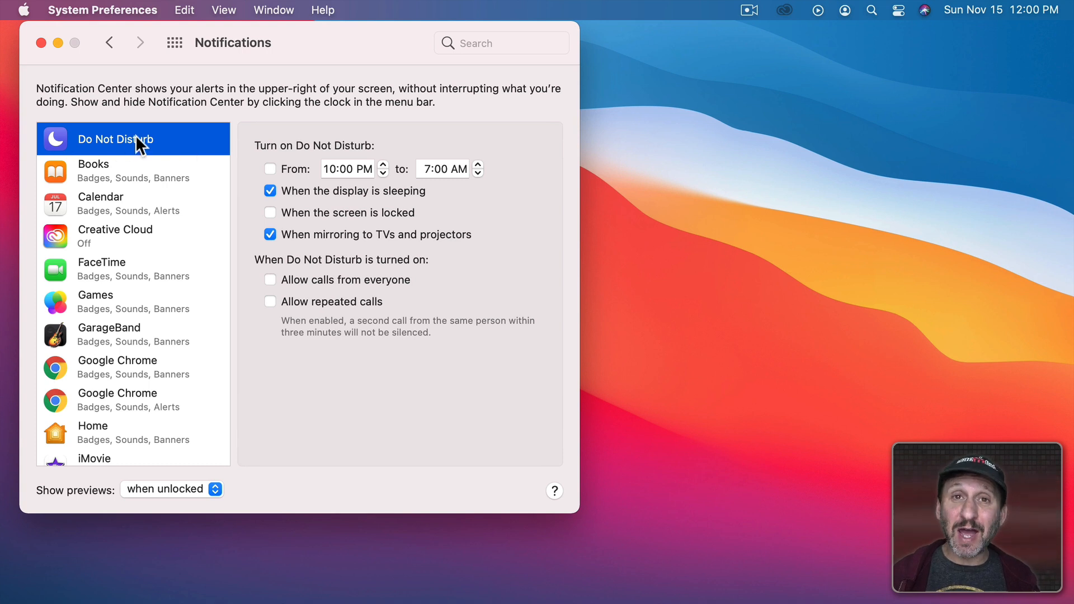
mouse_move(110, 148)
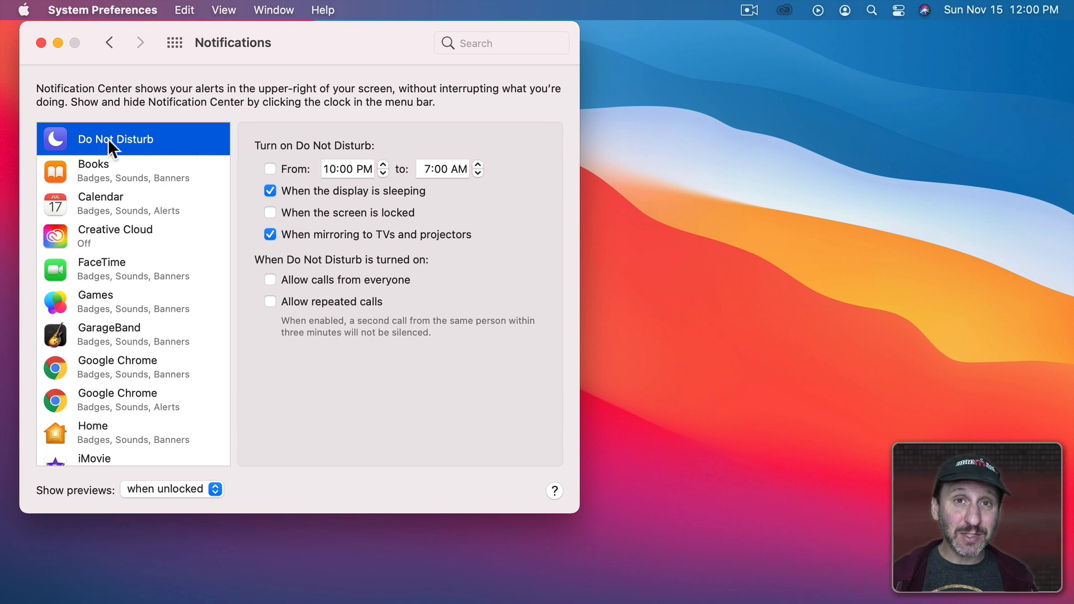
mouse_move(290, 152)
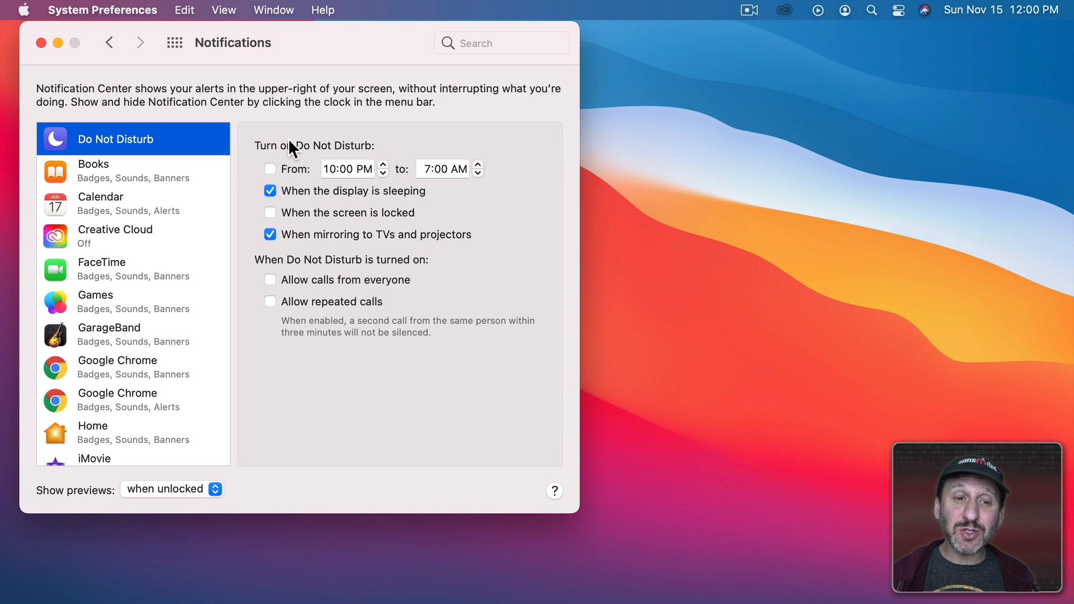
mouse_move(291, 174)
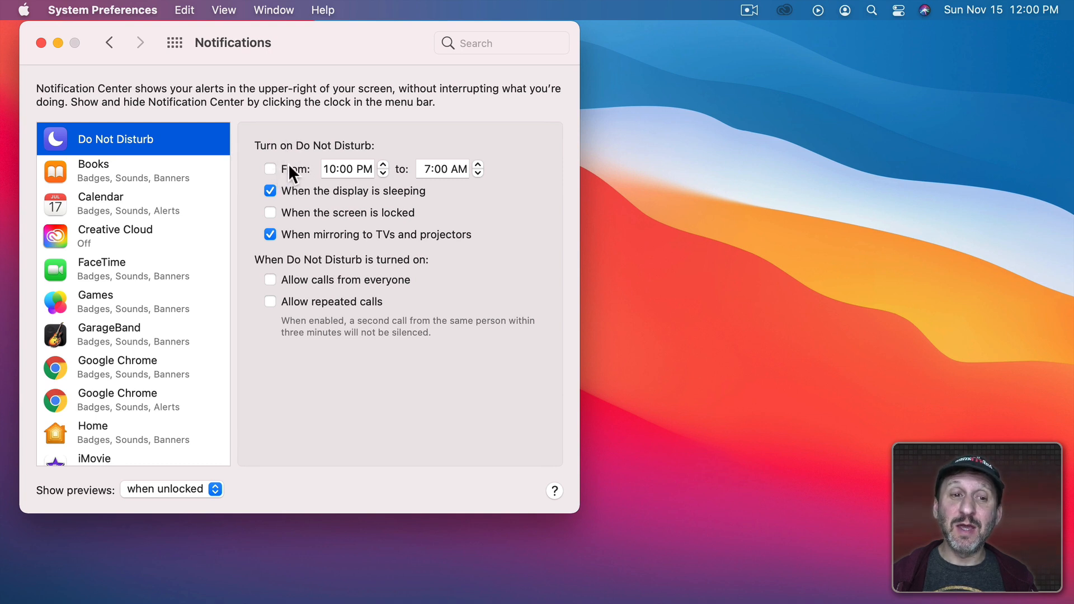
Tick then untick the Do Not Disturb 'From' schedule, leaving it off, and close System Preferences.
click(270, 169)
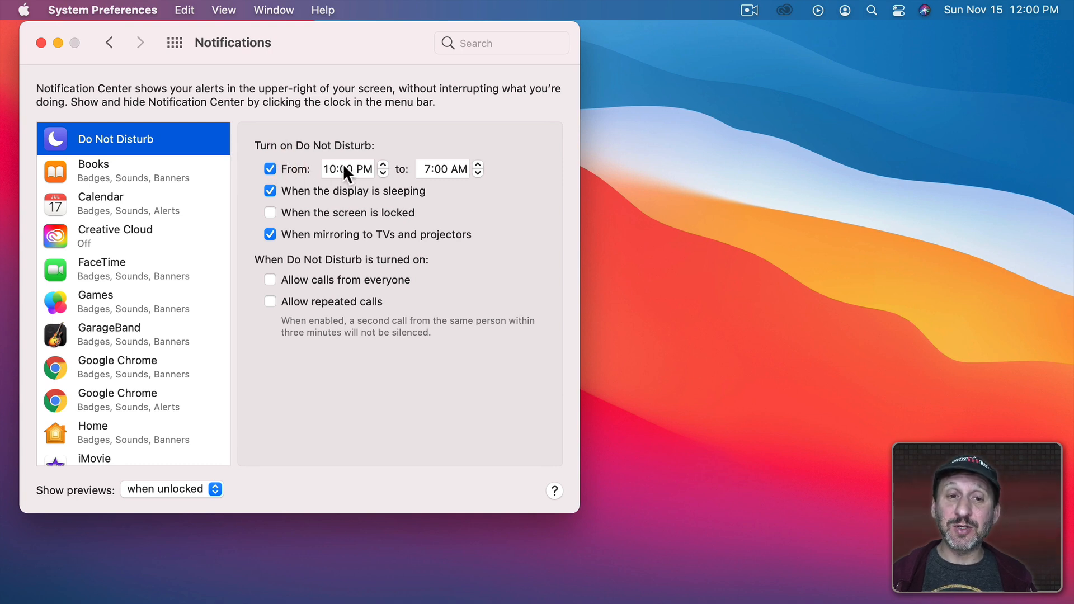
click(270, 169)
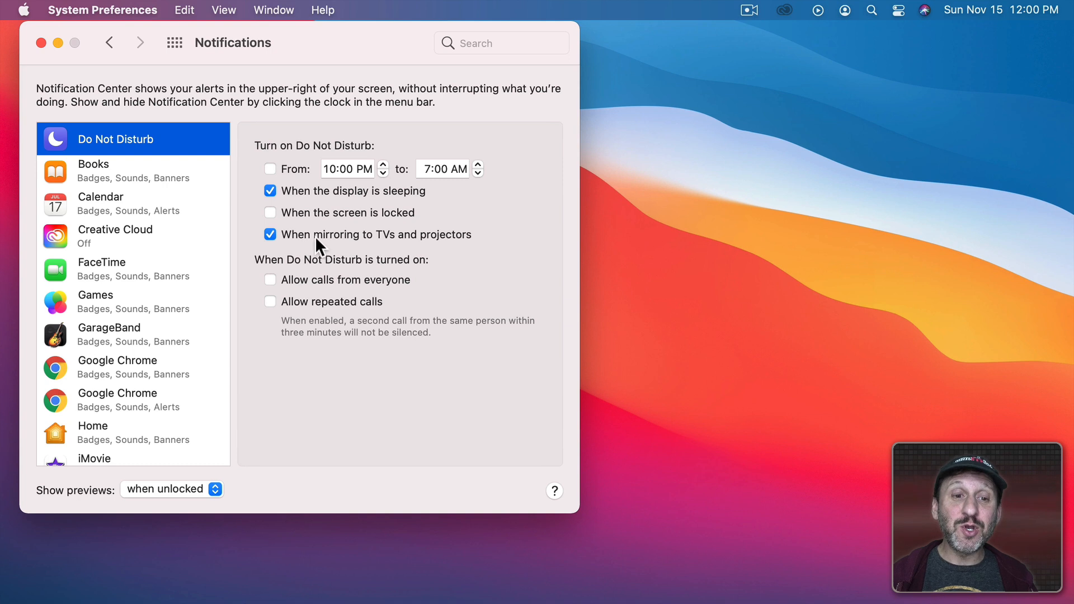
mouse_move(339, 242)
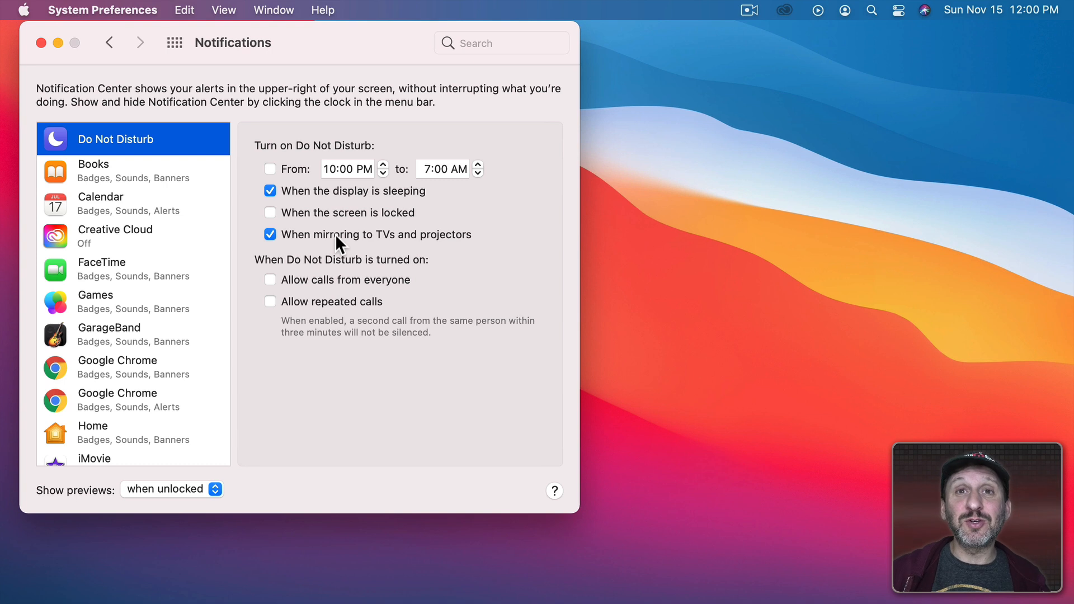
click(40, 43)
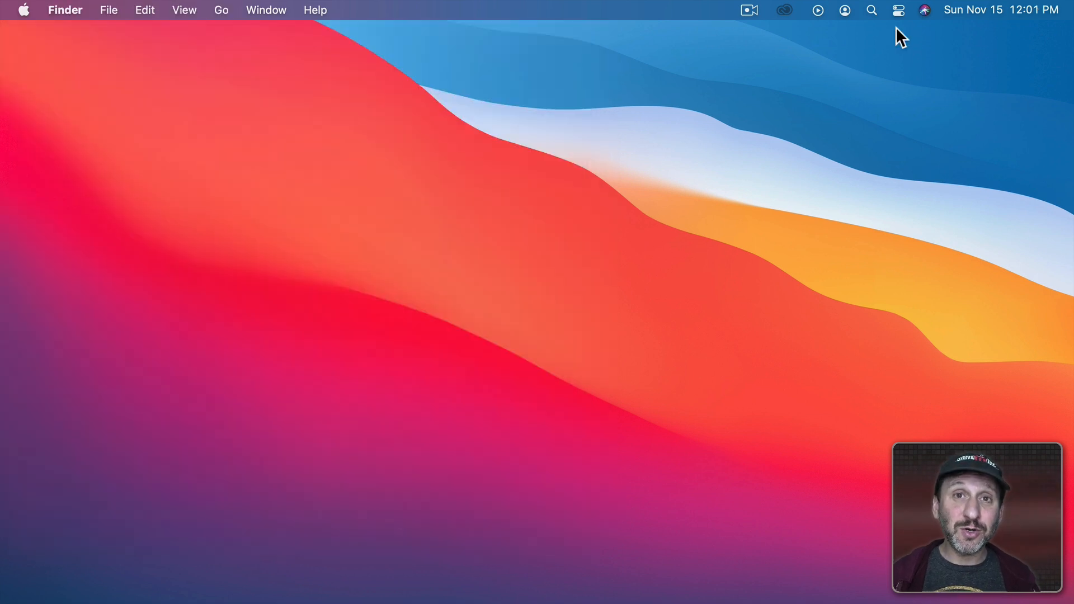
From Control Center, turn Do Not Disturb on with the Always On duration.
click(897, 12)
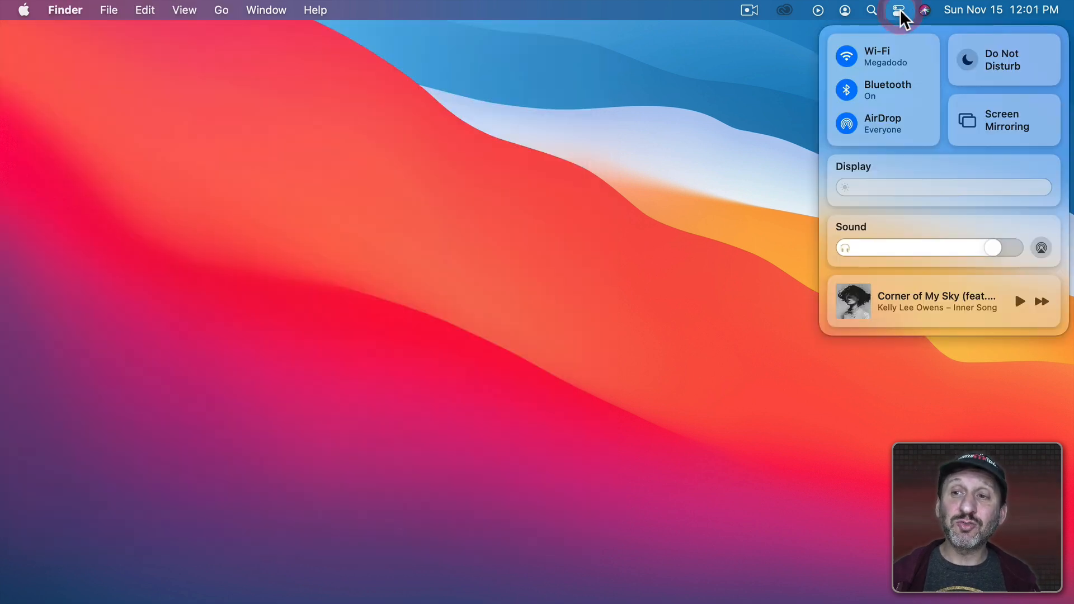
click(1004, 60)
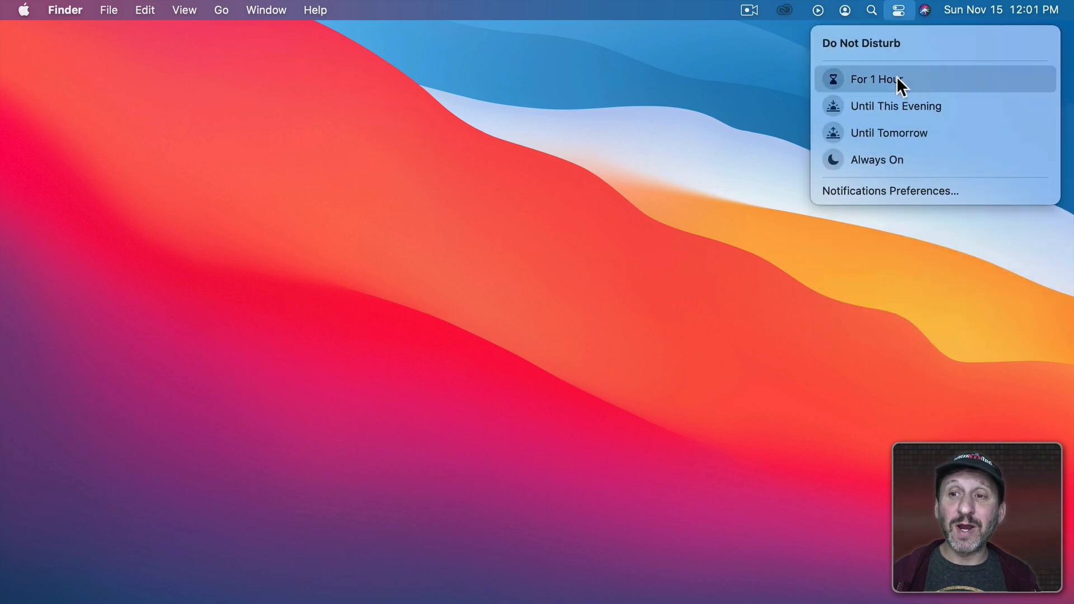
mouse_move(879, 165)
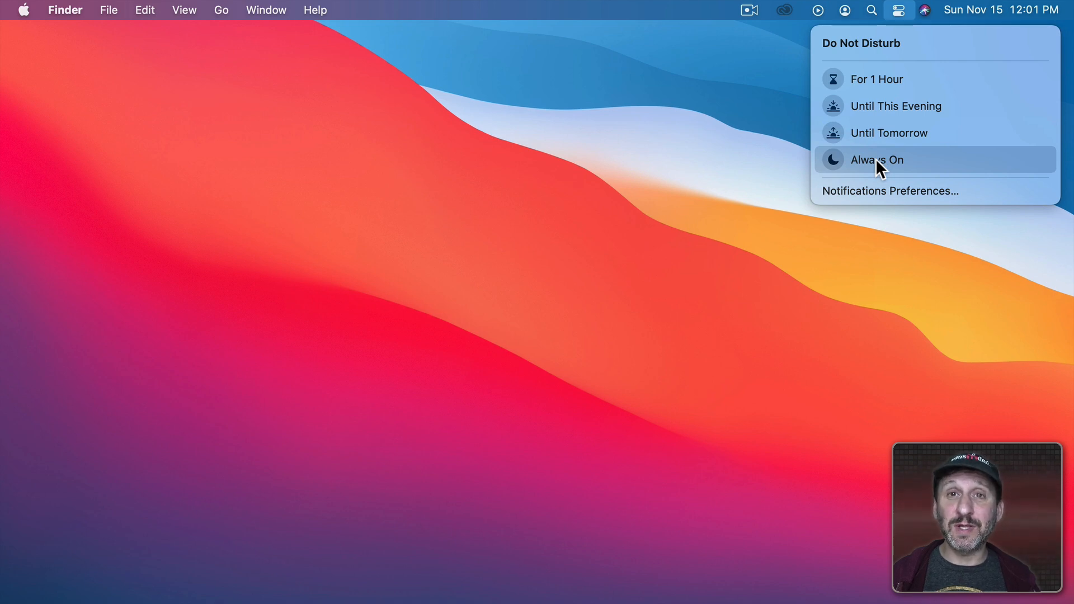
click(876, 160)
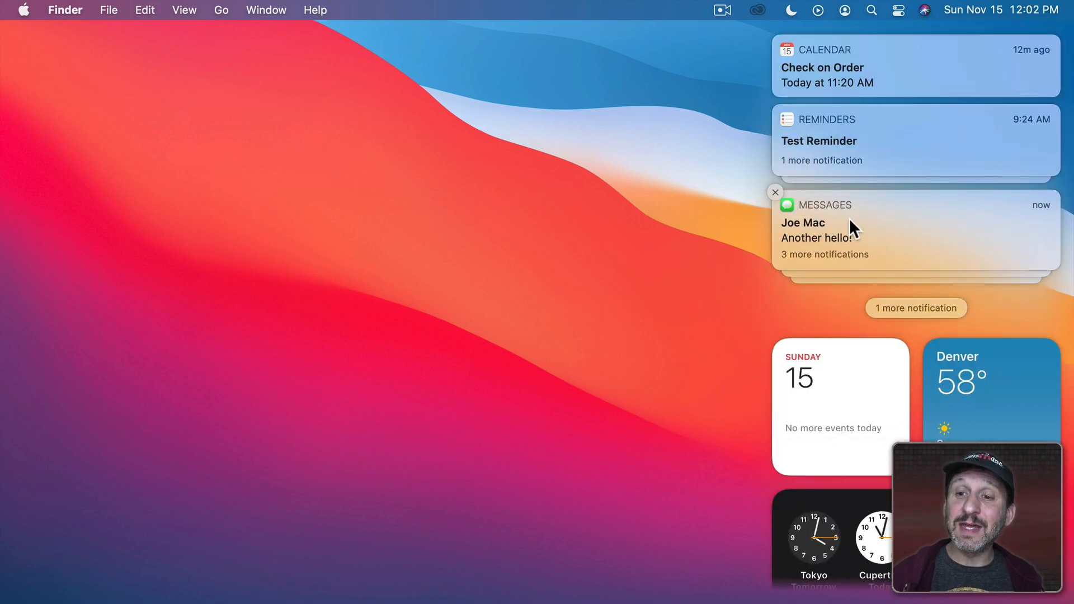
mouse_move(917, 244)
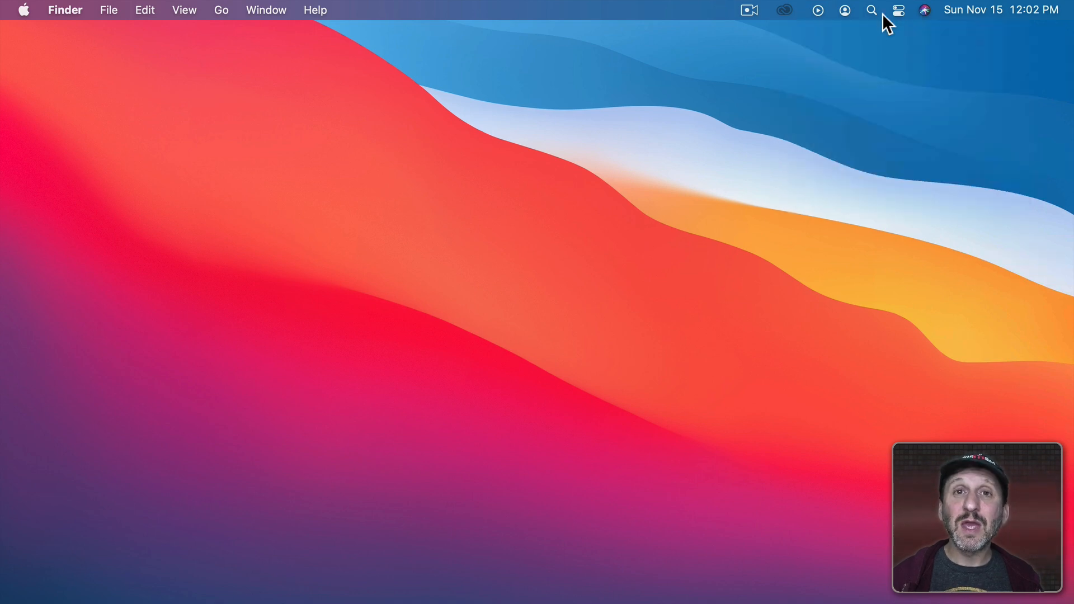
mouse_move(778, 15)
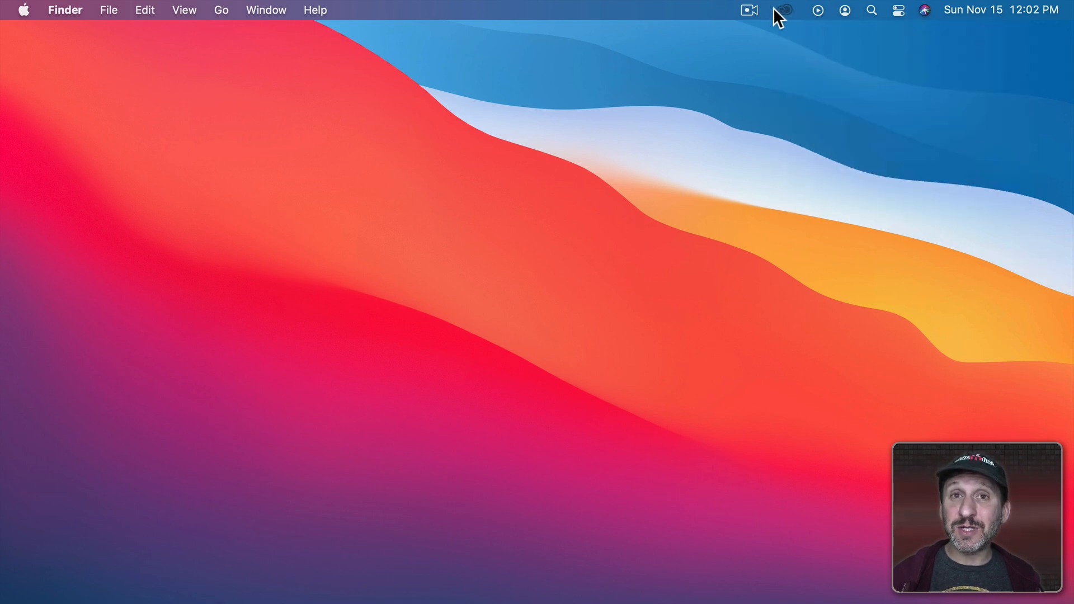
Drag the Do Not Disturb tile into the menu bar and check the moon icon's options menu.
click(897, 11)
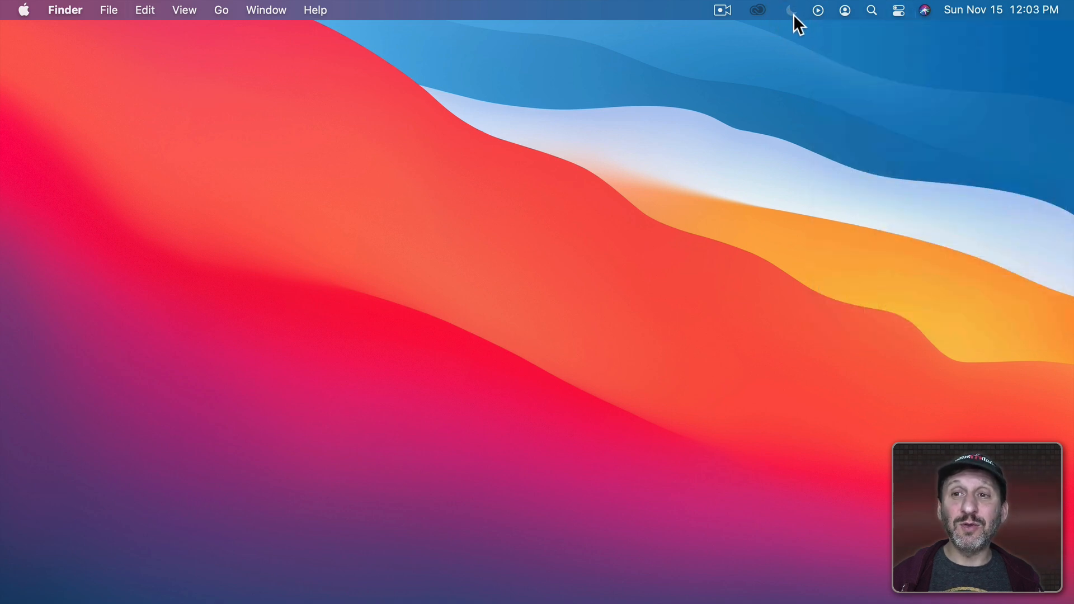
click(790, 10)
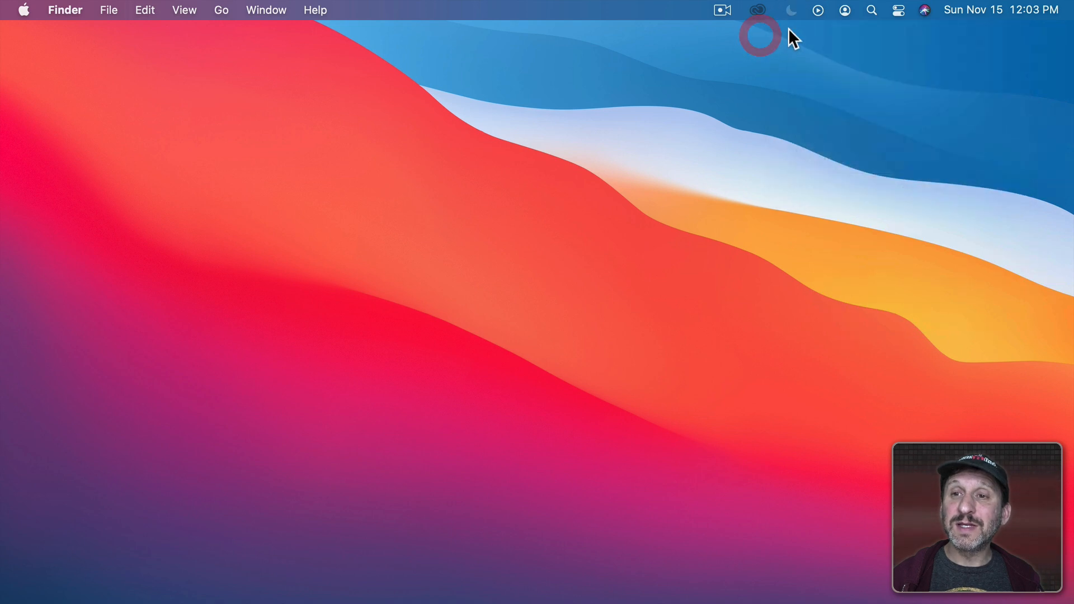
click(790, 10)
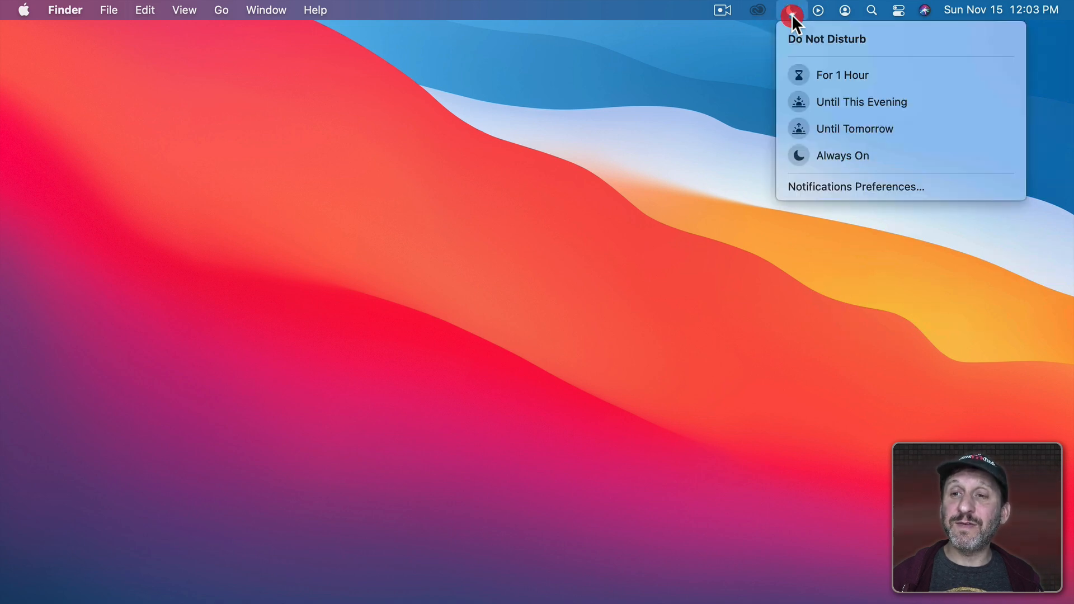
click(790, 10)
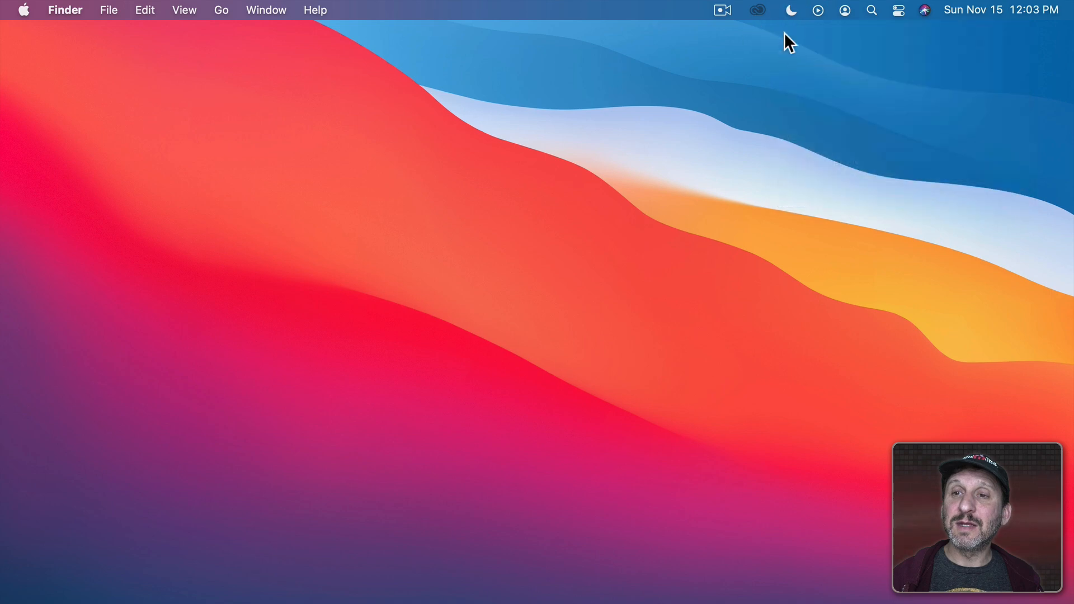